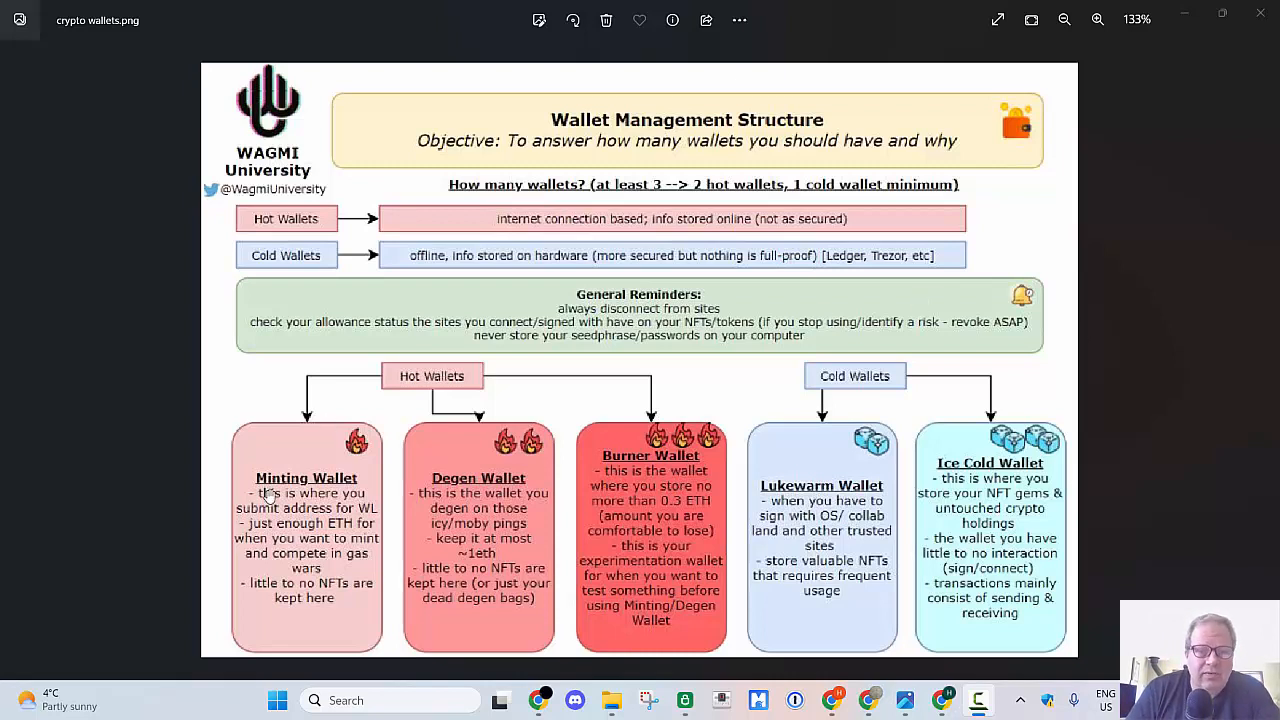
{"action": "mouse_move", "coordinate": [896, 670]}
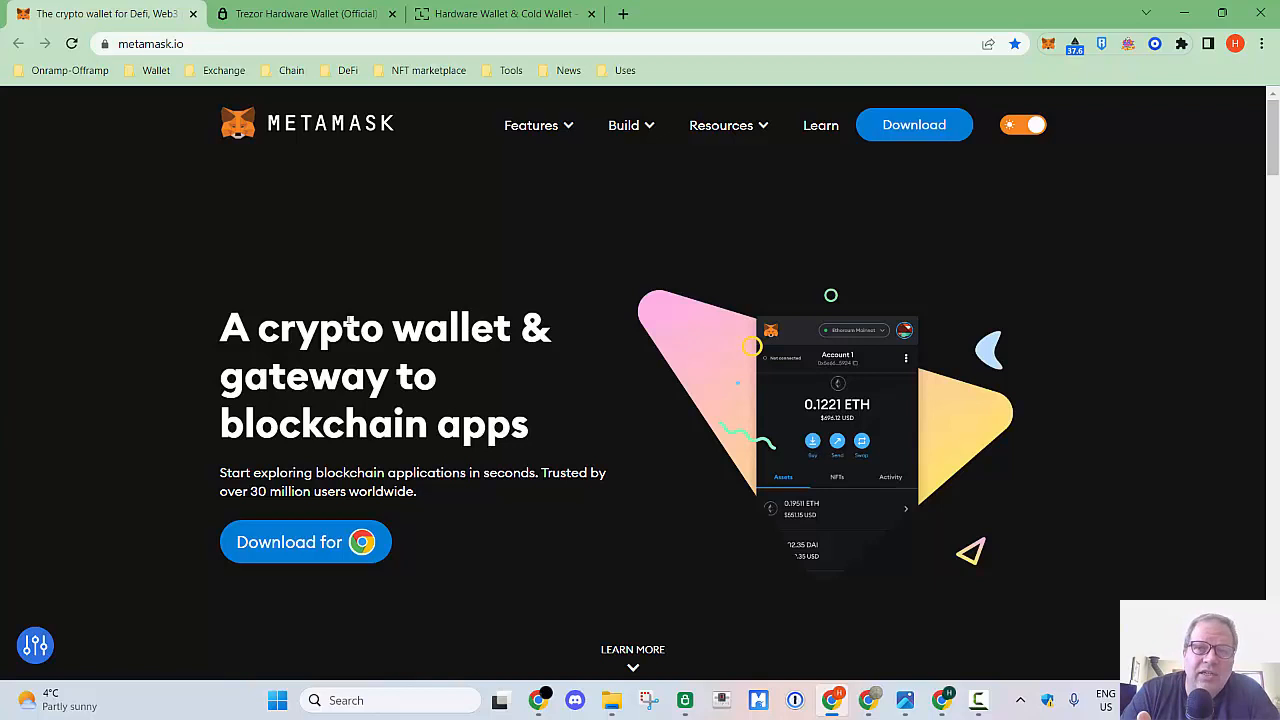
{"action": "mouse_move", "coordinate": [348, 320]}
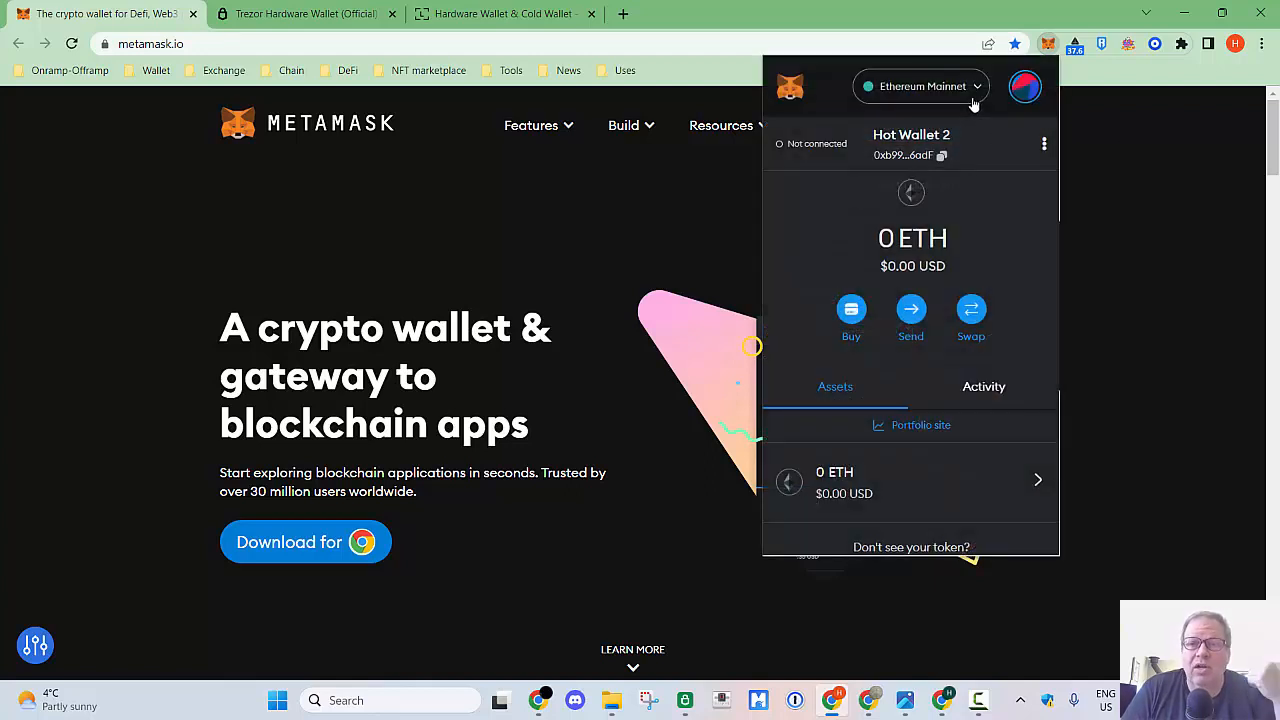
{"action": "left_click", "coordinate": [920, 86]}
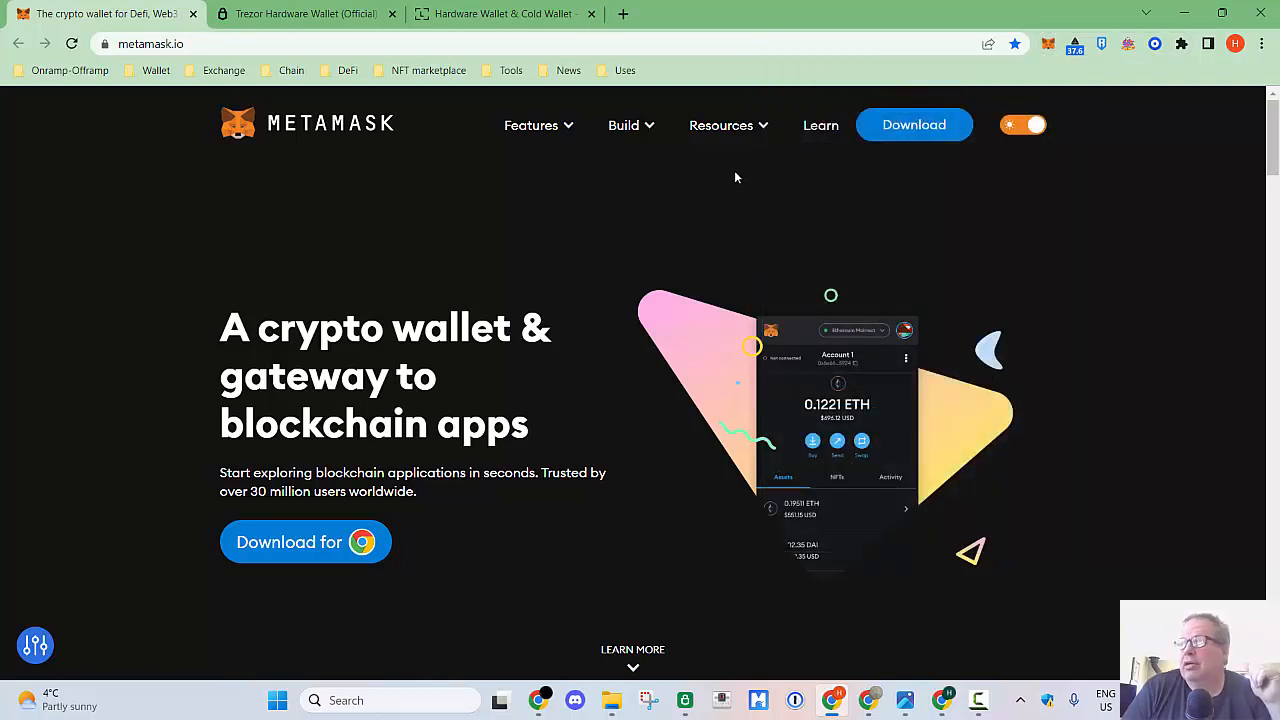
{"action": "mouse_move", "coordinate": [732, 176]}
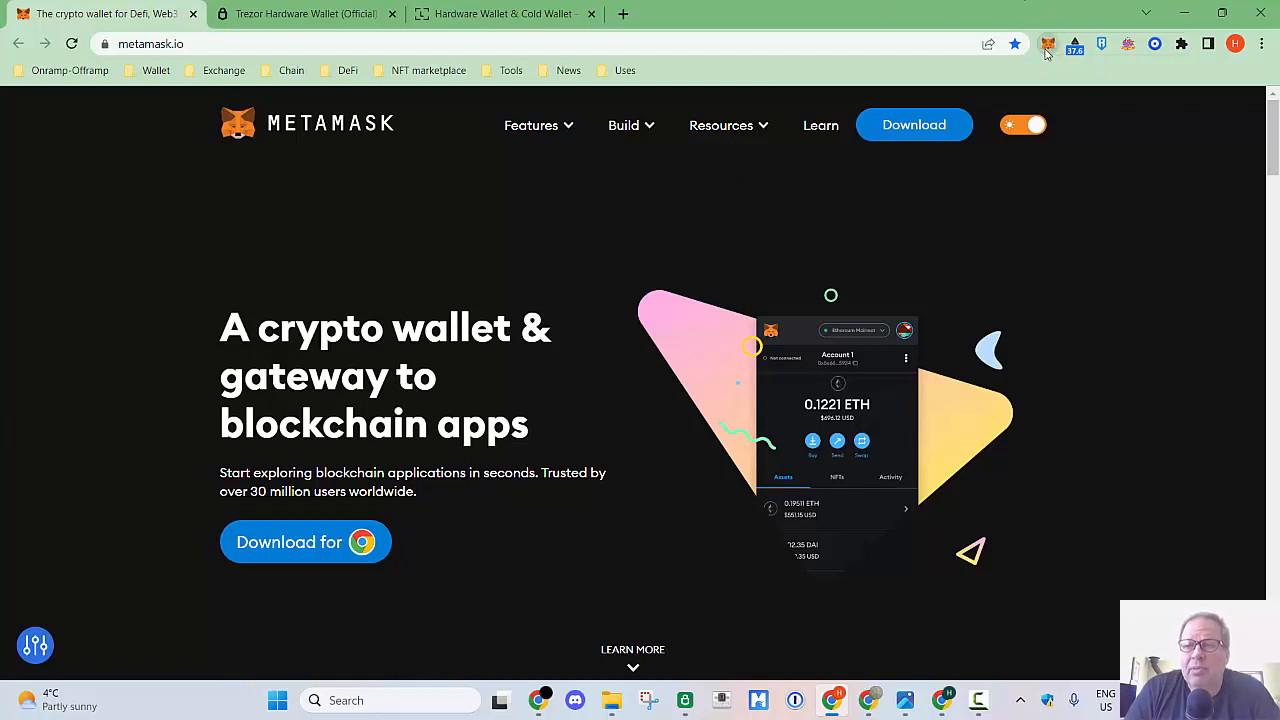
{"action": "left_click", "coordinate": [1048, 44]}
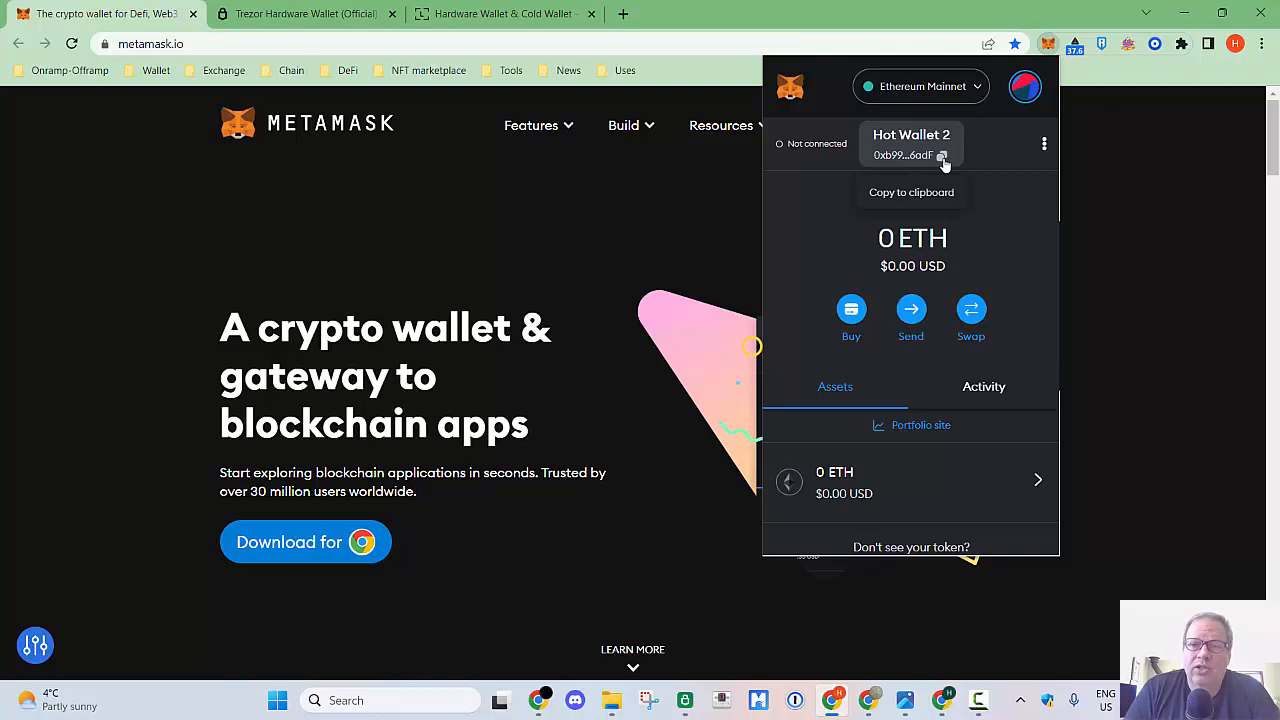
{"action": "left_click", "coordinate": [904, 156]}
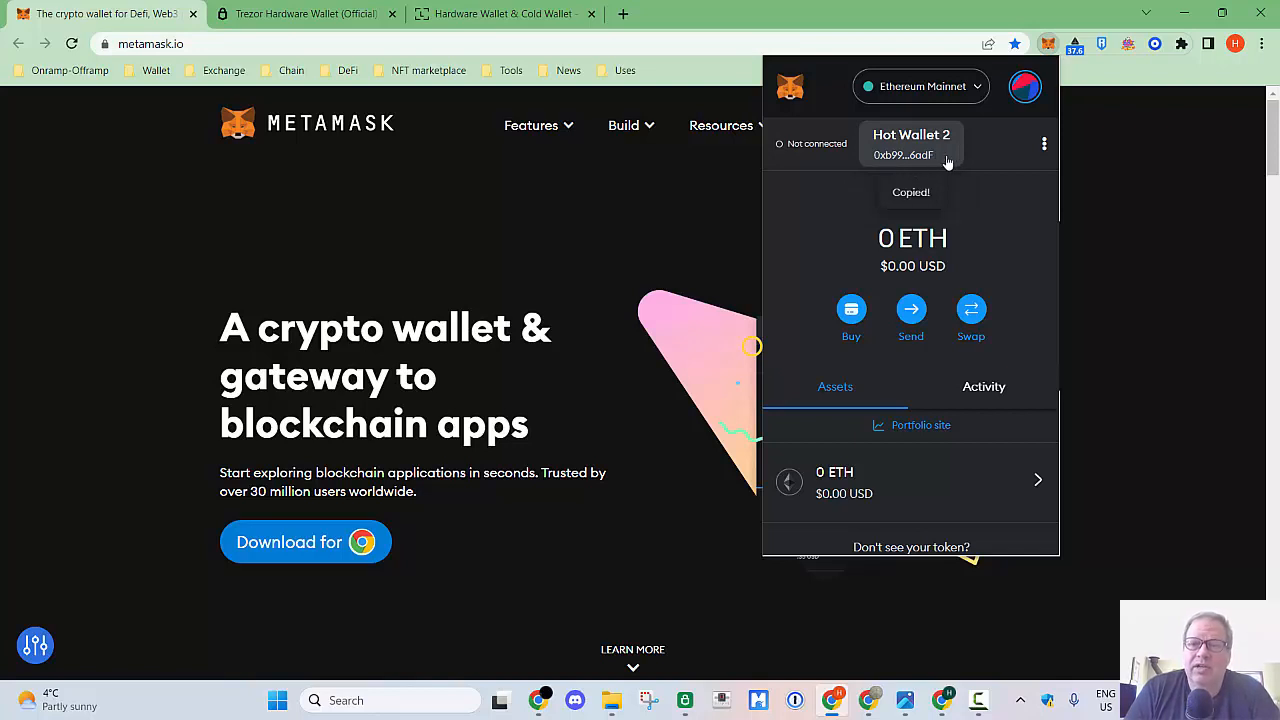
{"action": "left_click", "coordinate": [718, 12]}
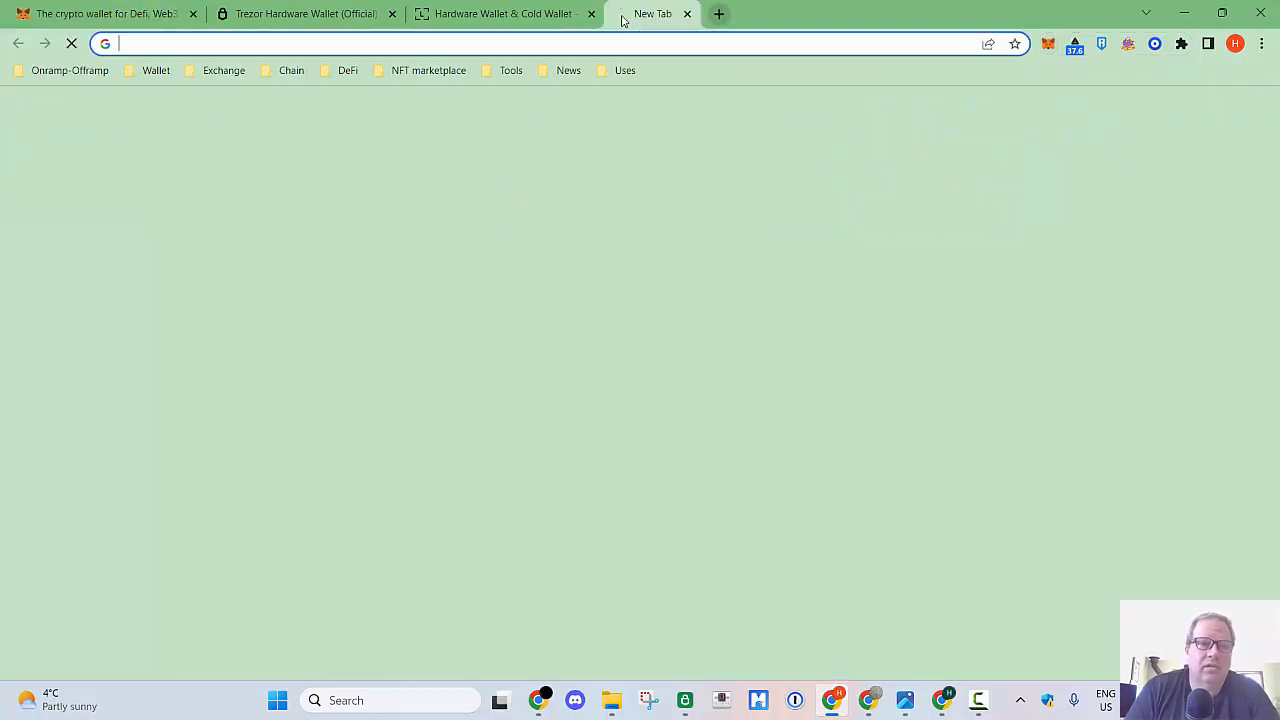
{"action": "type", "text": "0xb99625C85Db1A76aFd2696F222db624909616adF"}
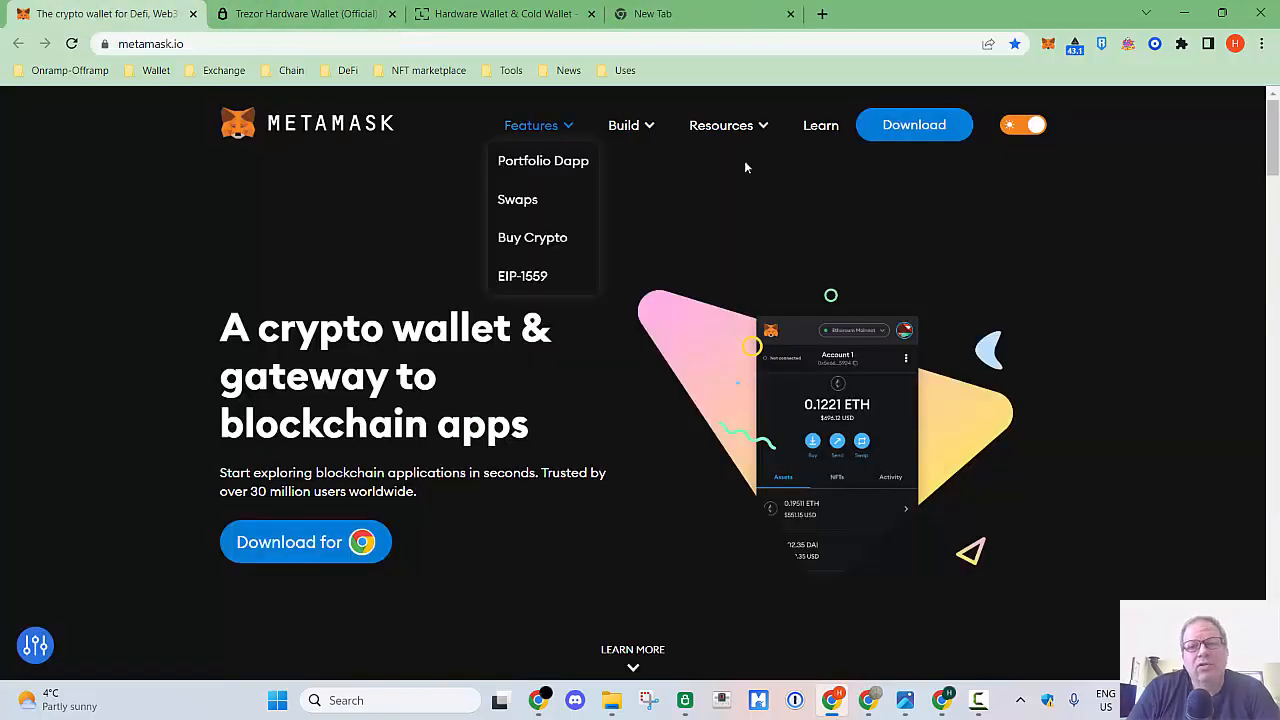
{"action": "mouse_move", "coordinate": [1052, 94]}
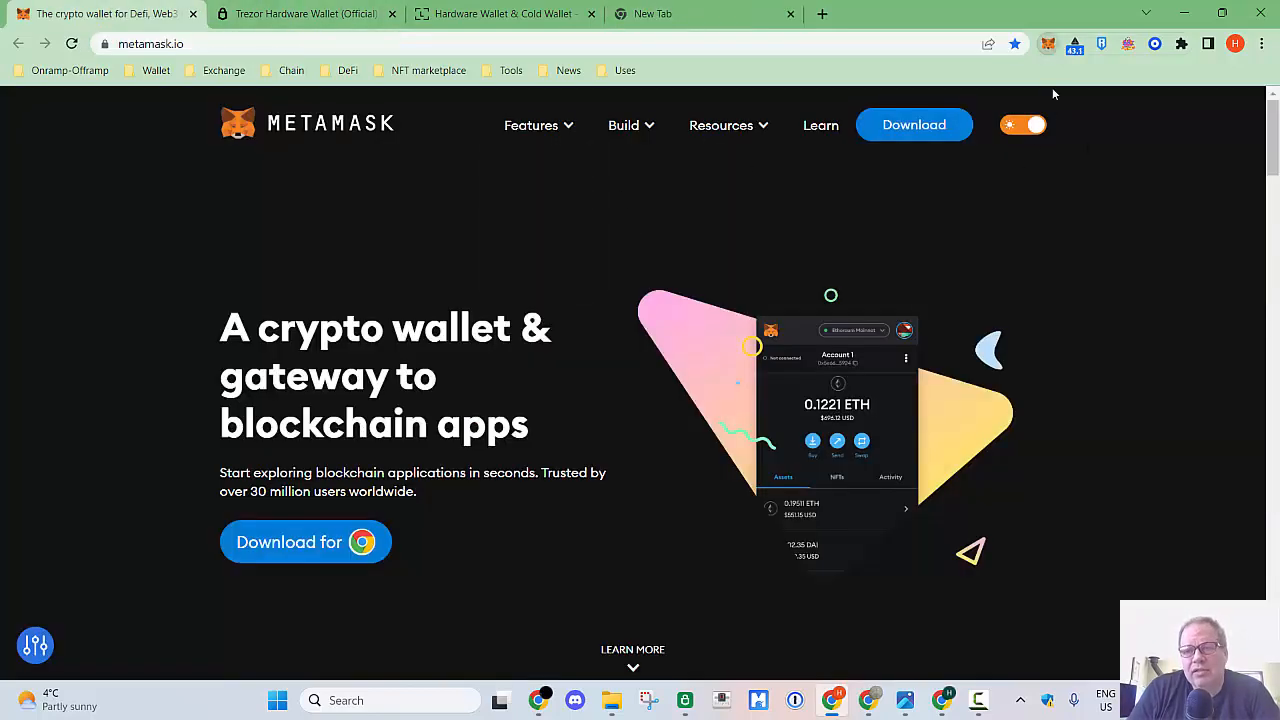
Search 'opensea' from the new tab to reach hot_wallet_2's OpenSea account page
{"action": "left_click", "coordinate": [1048, 44]}
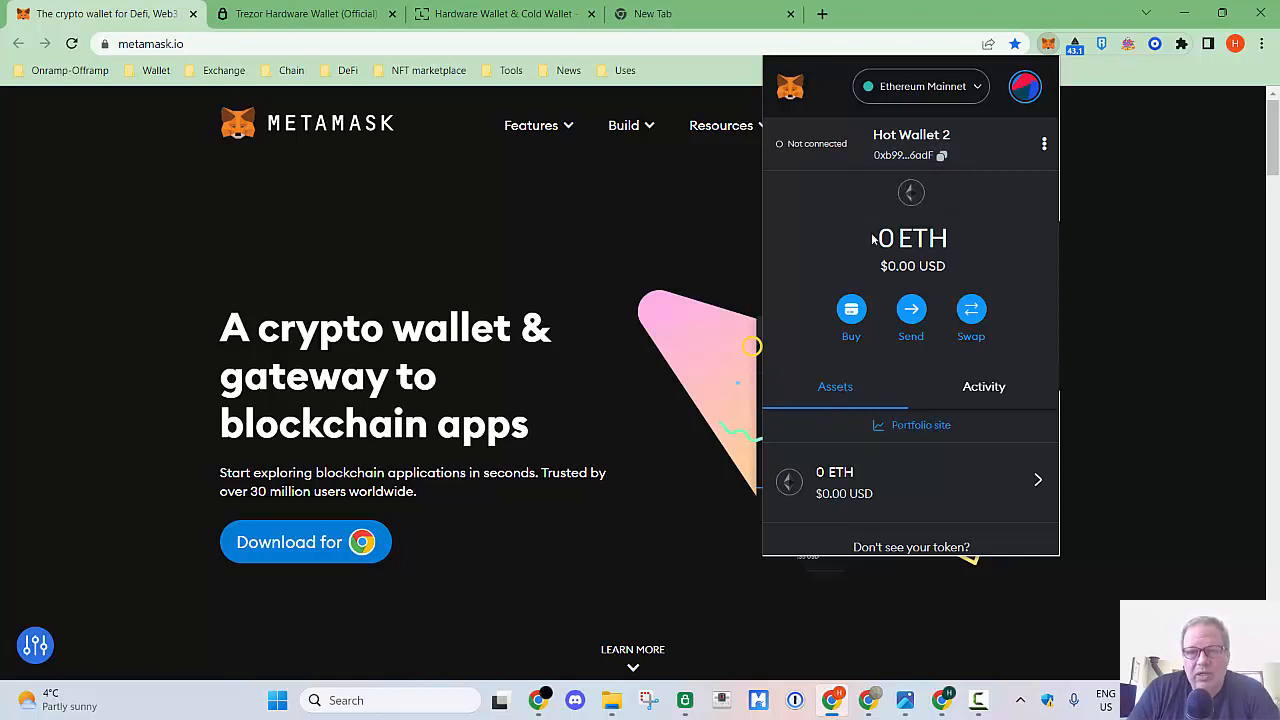
{"action": "mouse_move", "coordinate": [780, 220]}
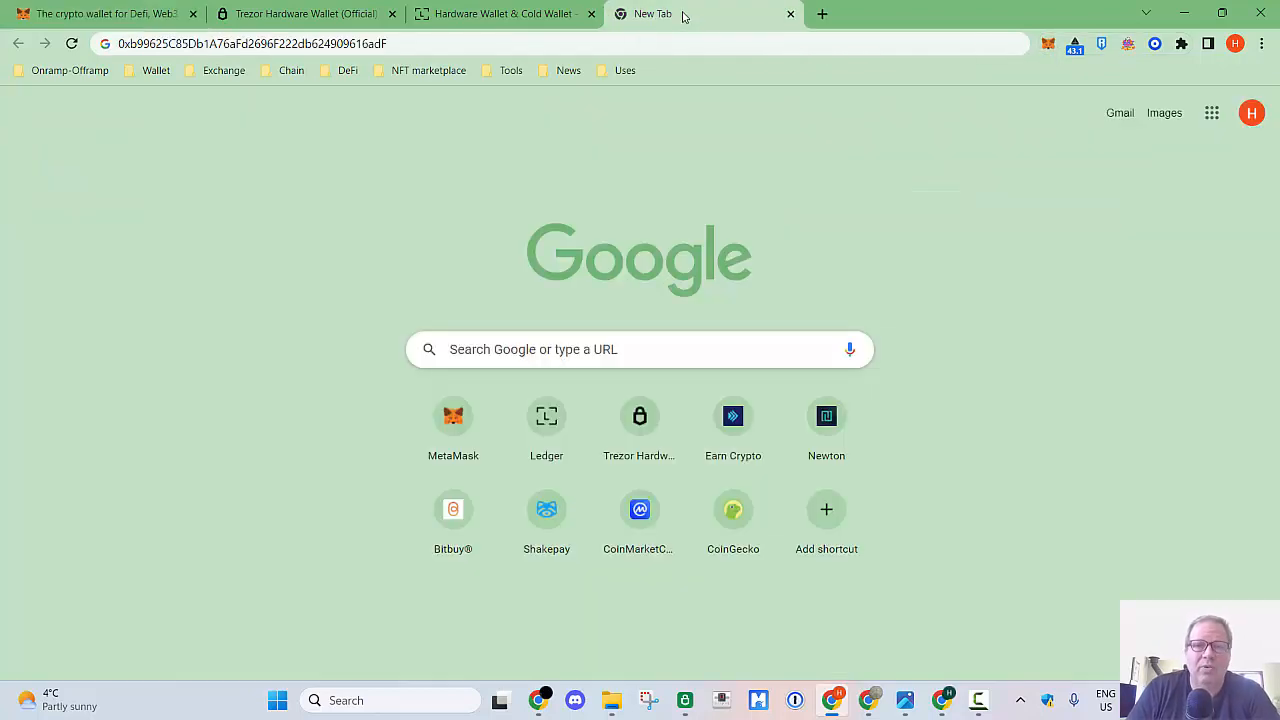
{"action": "type", "text": "opensea vs looksrare"}
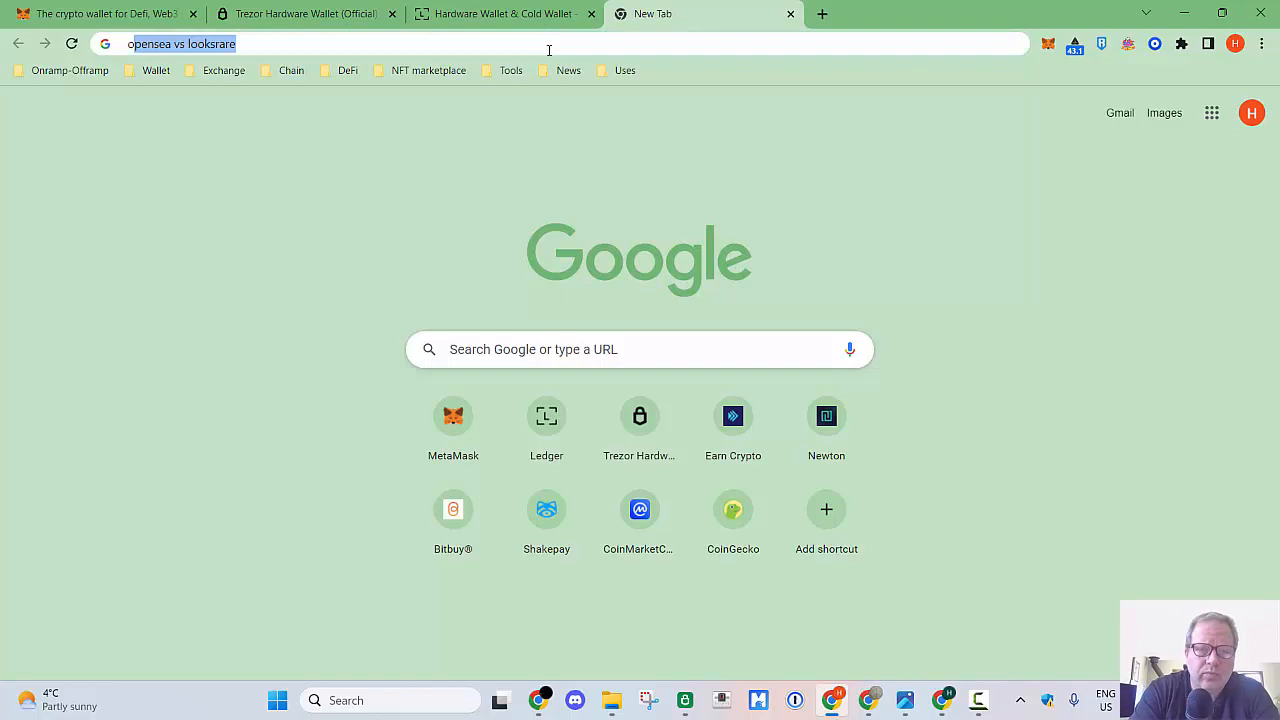
{"action": "type", "text": "opensea.io/account"}
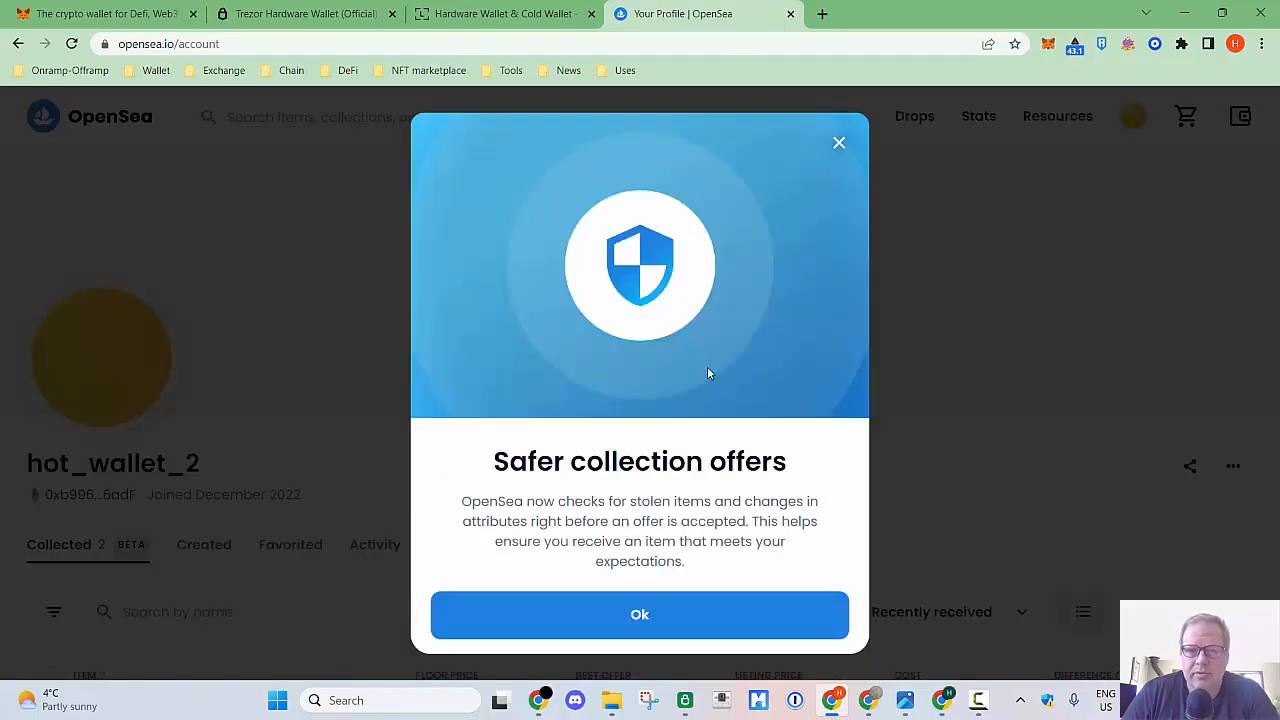
Dismiss the Safer collection offers notice, review the two Christmas Hat NFTs, and return to the MetaMask tab
{"action": "left_click", "coordinate": [1118, 116]}
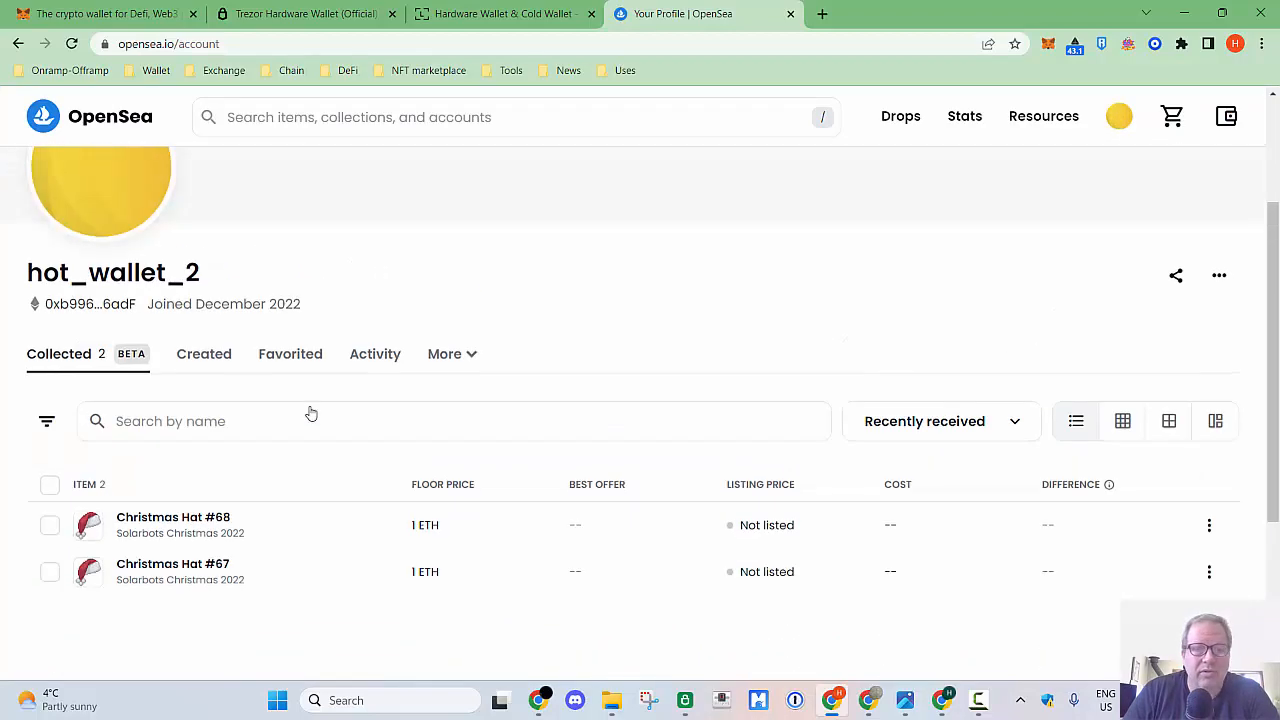
{"action": "scroll", "scroll_direction": "down", "scroll_amount": 3}
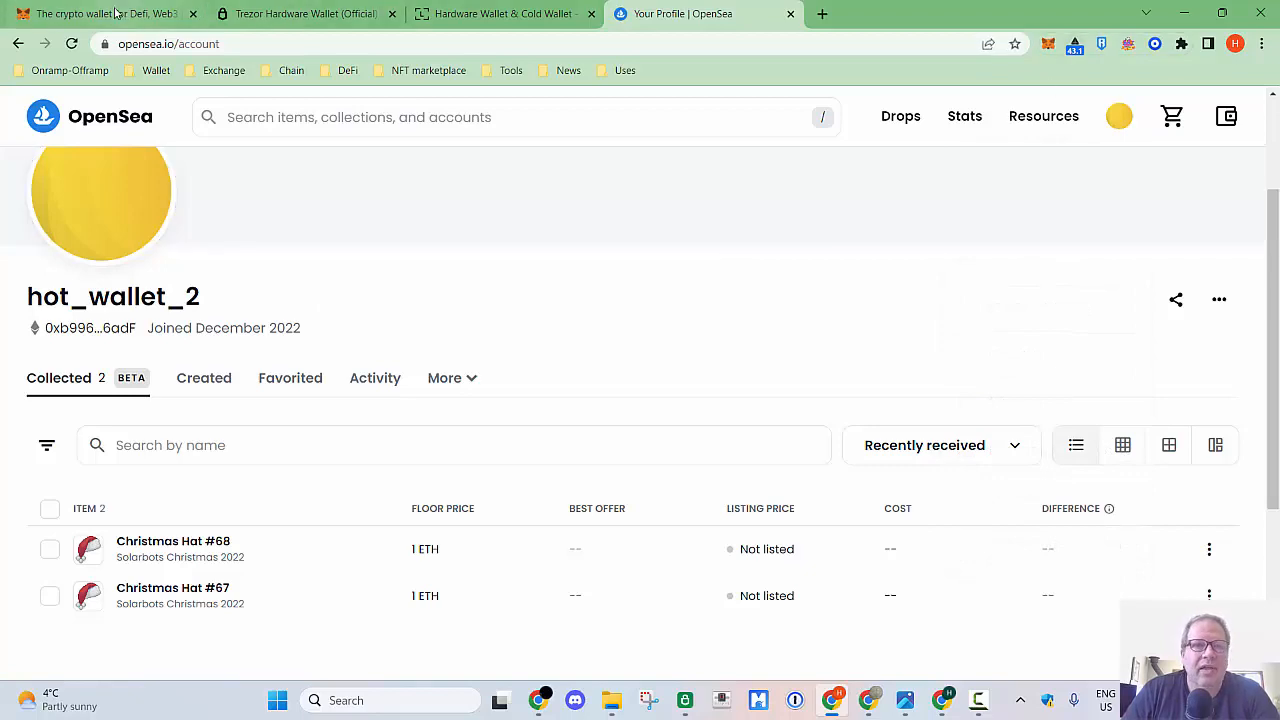
{"action": "left_click", "coordinate": [100, 14]}
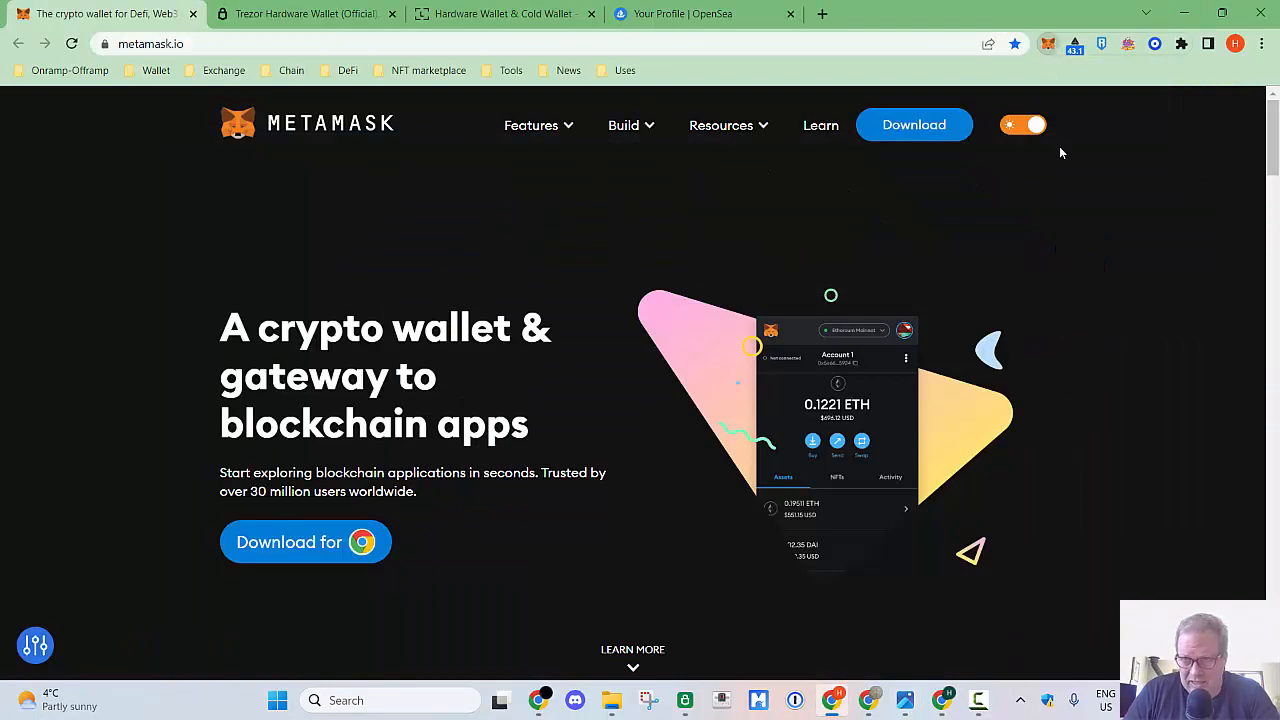
{"action": "left_click", "coordinate": [1048, 44]}
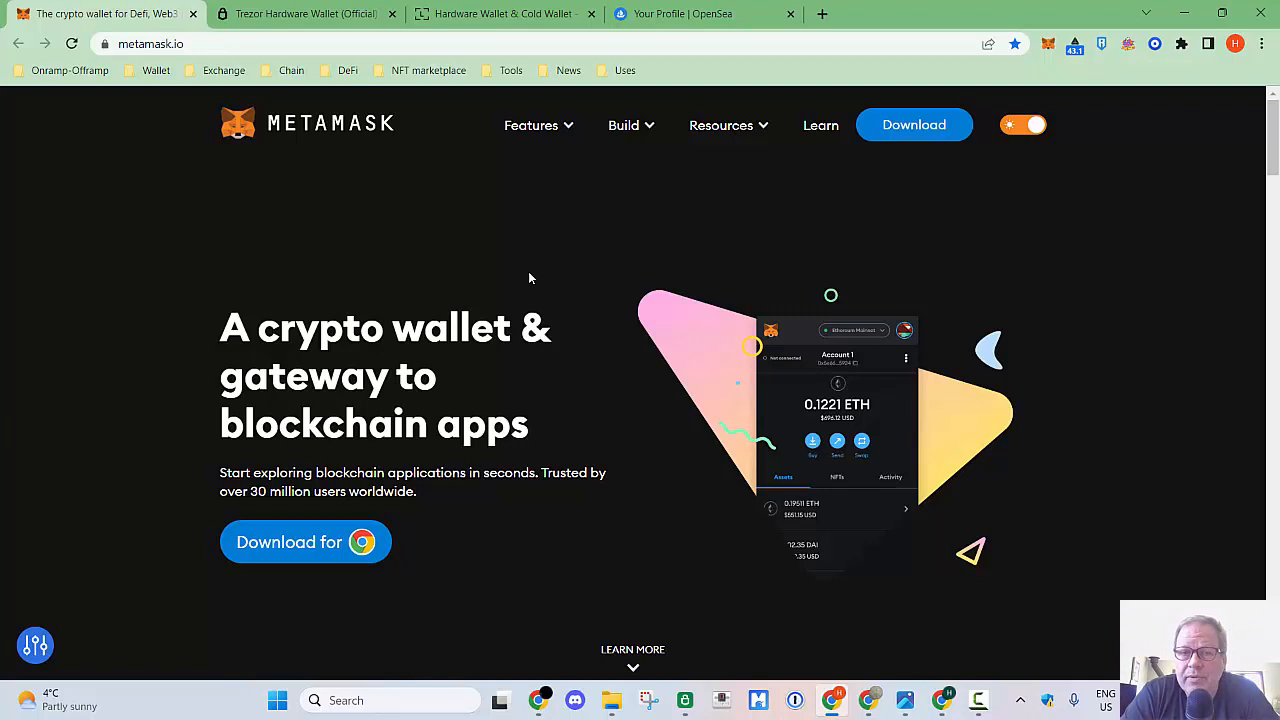
Switch to the Trezor hardware wallet tab, then on to the Ledger hardware wallet tab
{"action": "left_click", "coordinate": [304, 12]}
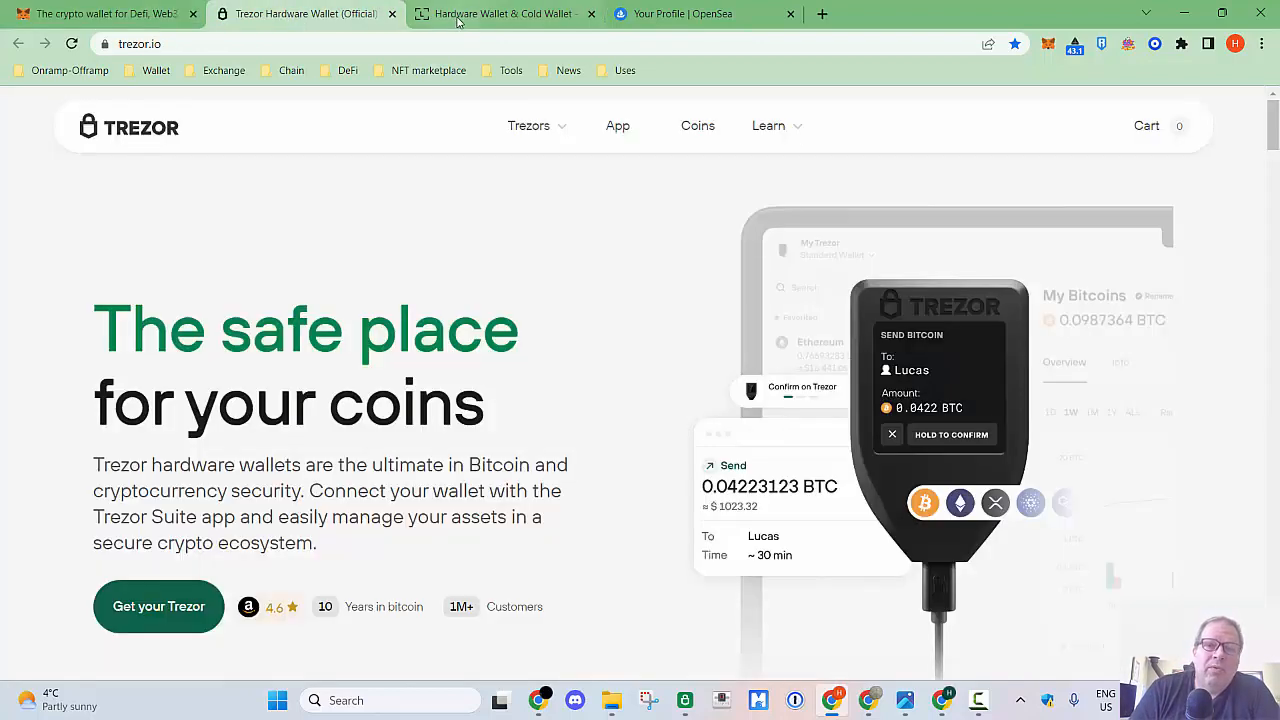
{"action": "mouse_move", "coordinate": [304, 14]}
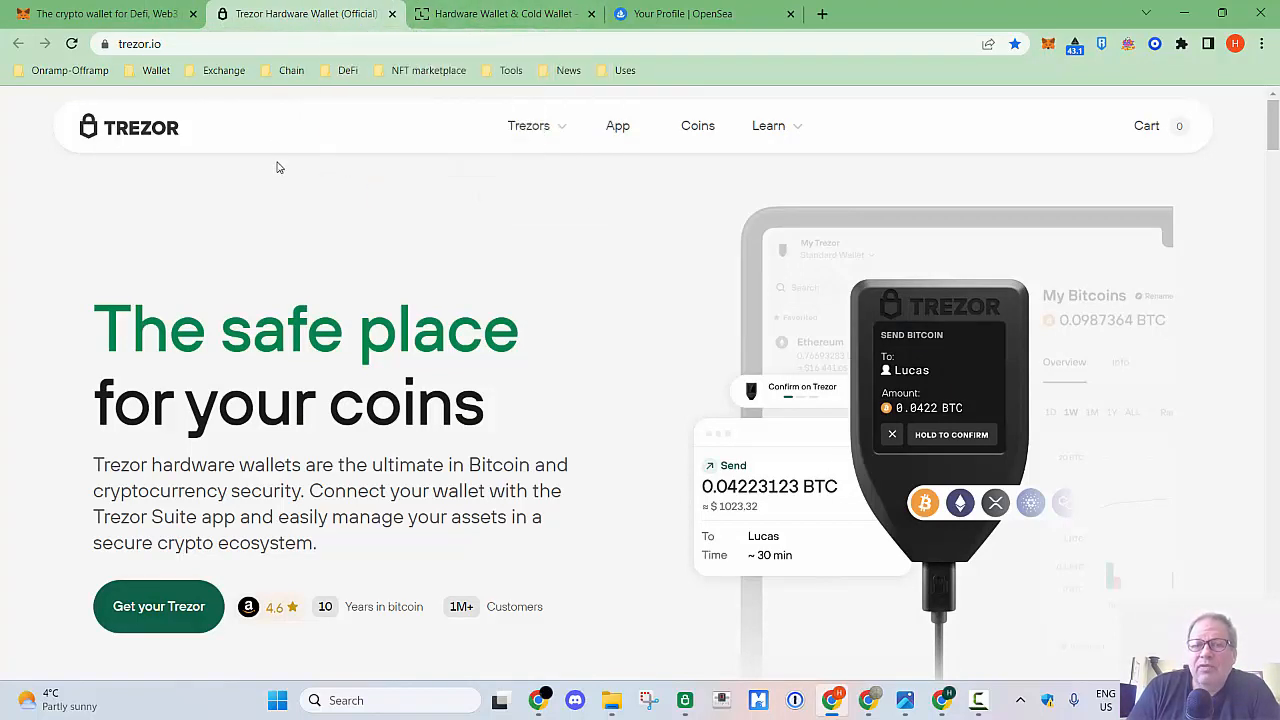
{"action": "mouse_move", "coordinate": [330, 216]}
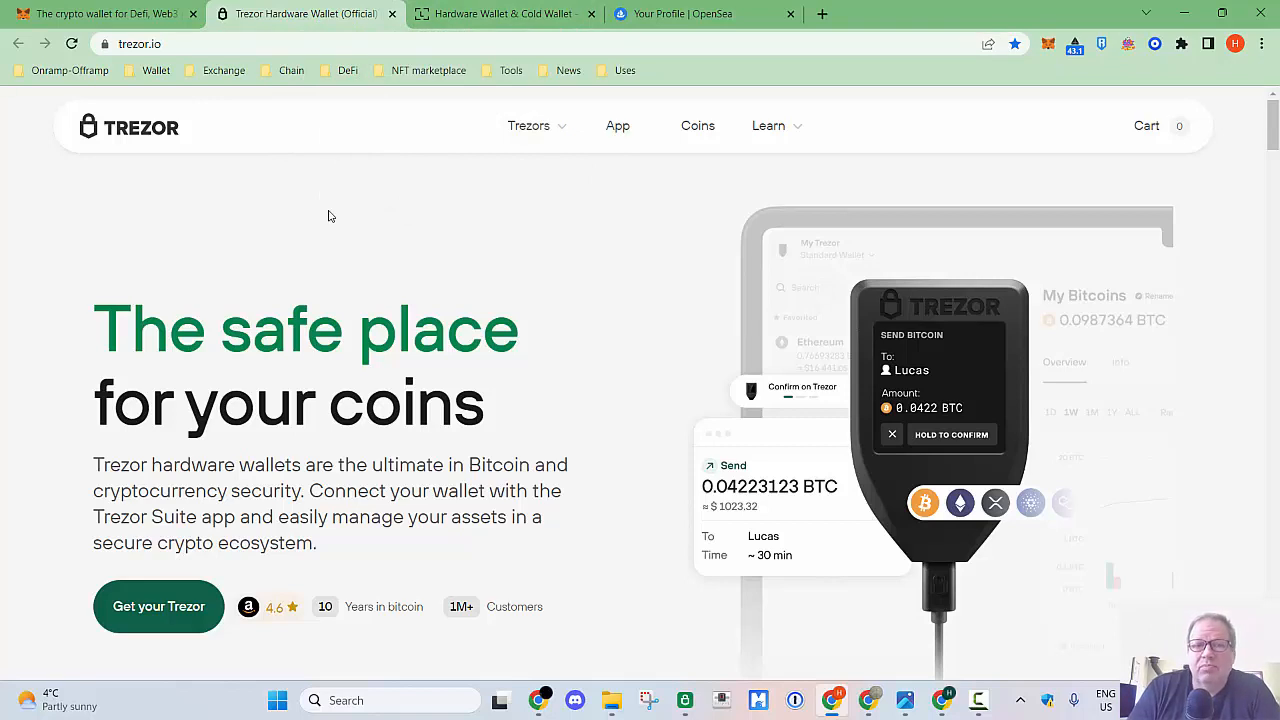
{"action": "left_click", "coordinate": [500, 14]}
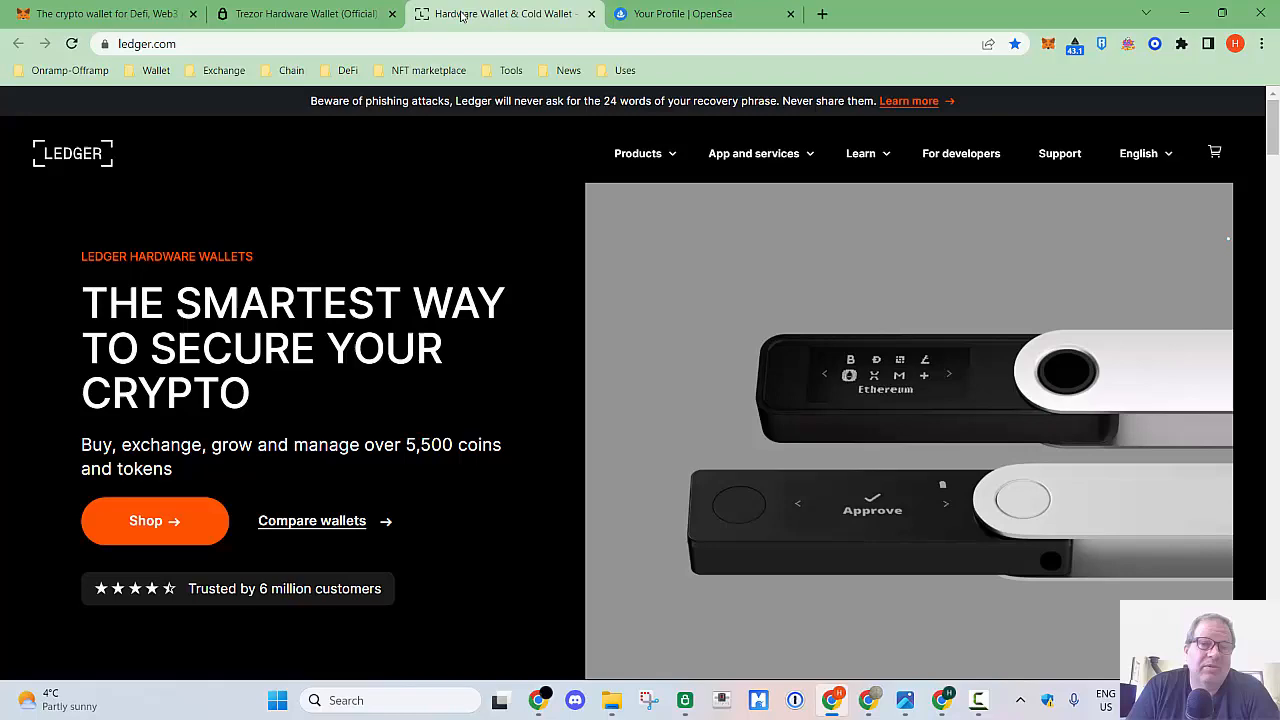
Switch from the Ledger site back to the MetaMask homepage tab
{"action": "left_click", "coordinate": [300, 12]}
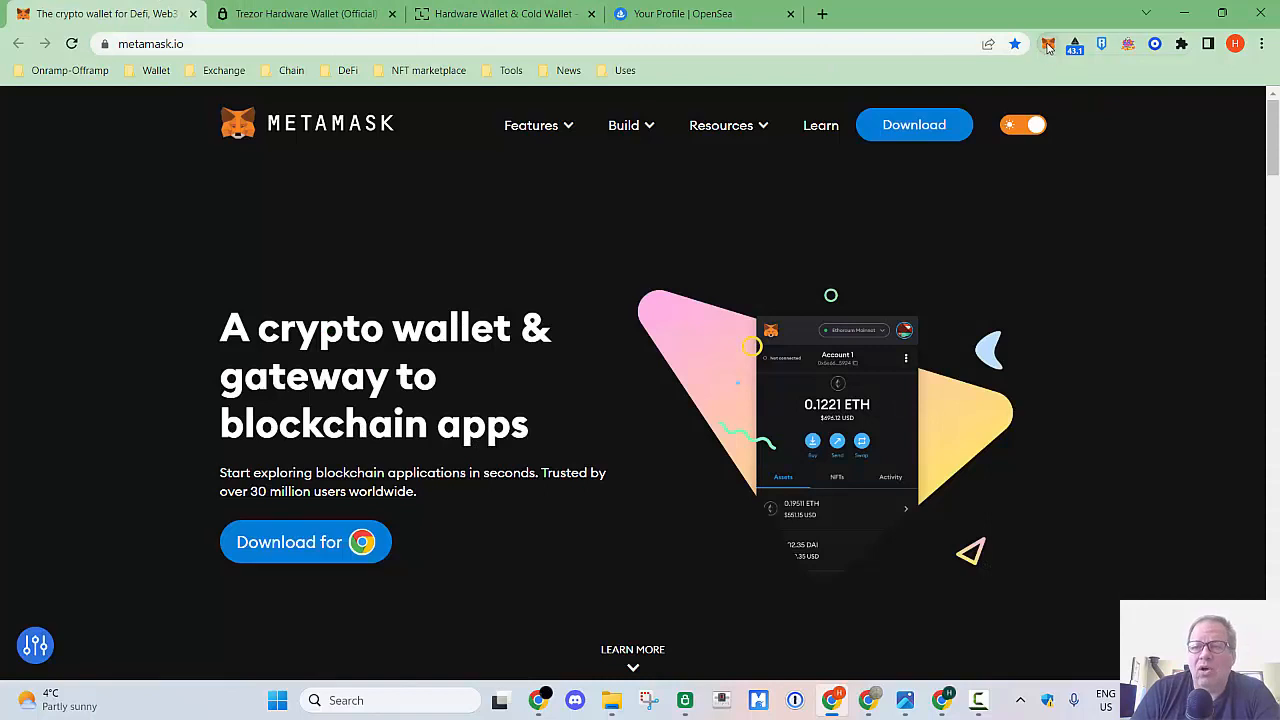
{"action": "left_click", "coordinate": [1048, 44]}
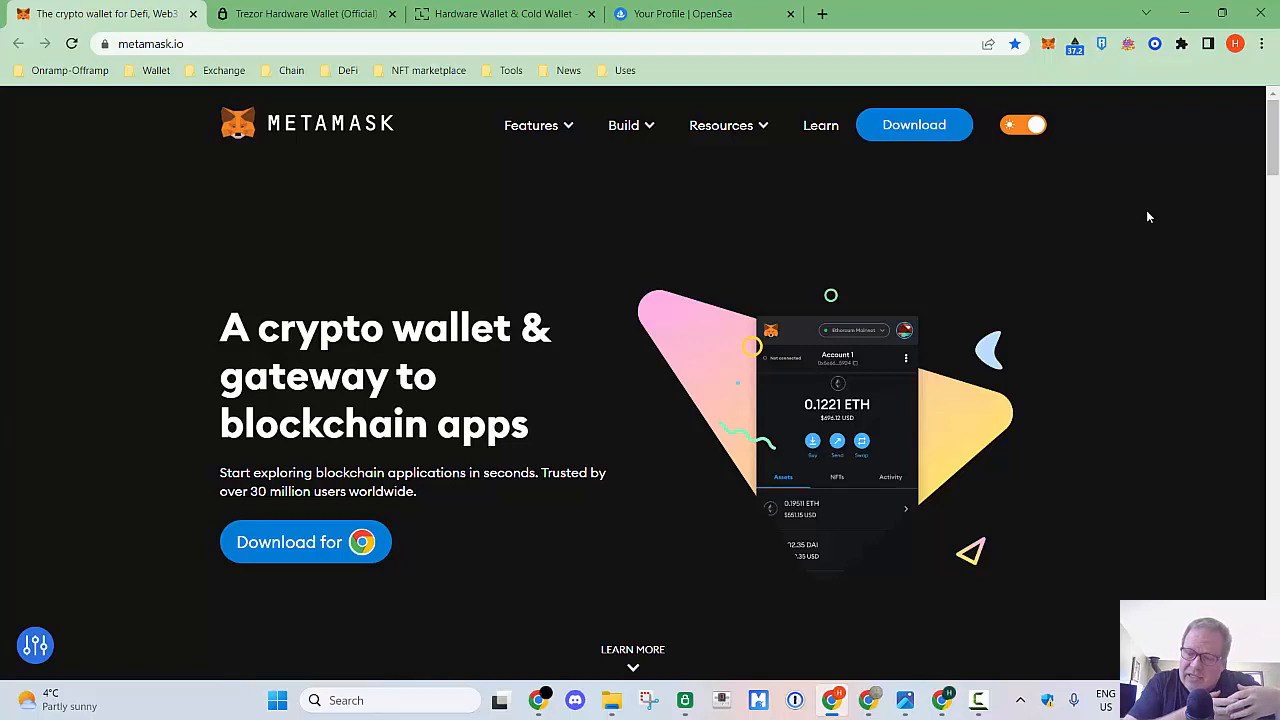
{"action": "mouse_move", "coordinate": [1148, 220]}
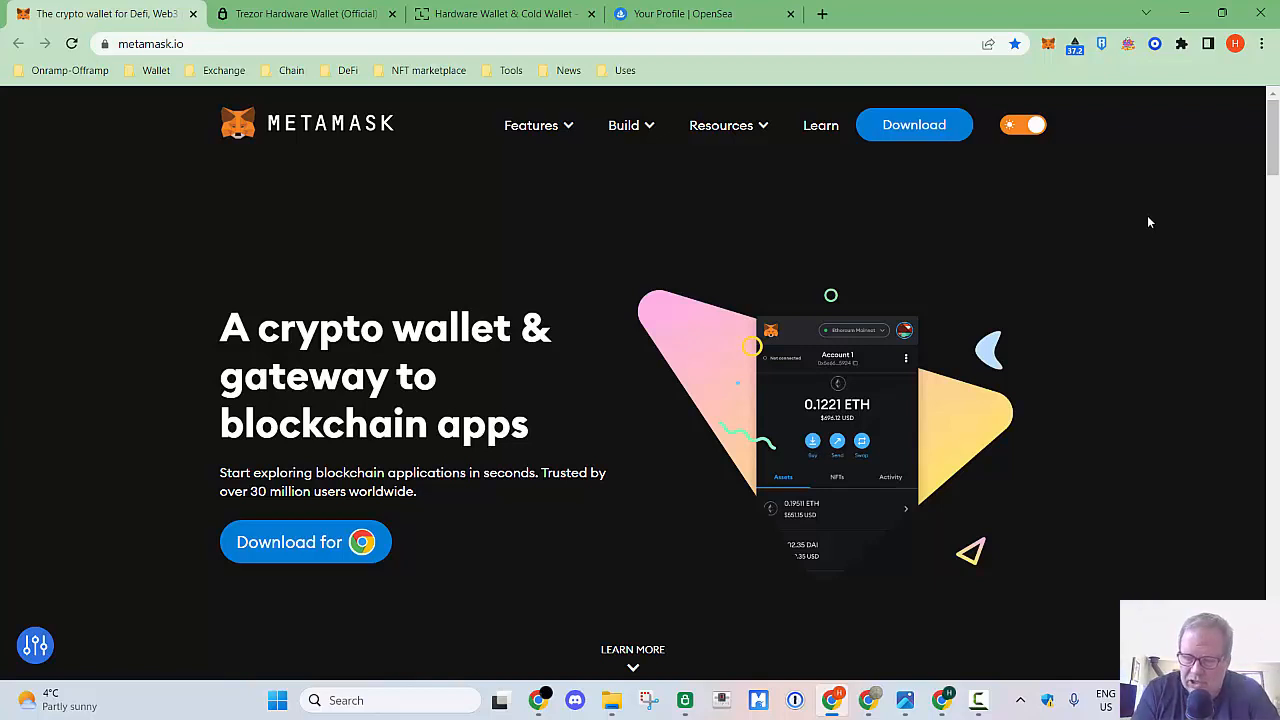
{"action": "mouse_move", "coordinate": [1152, 232]}
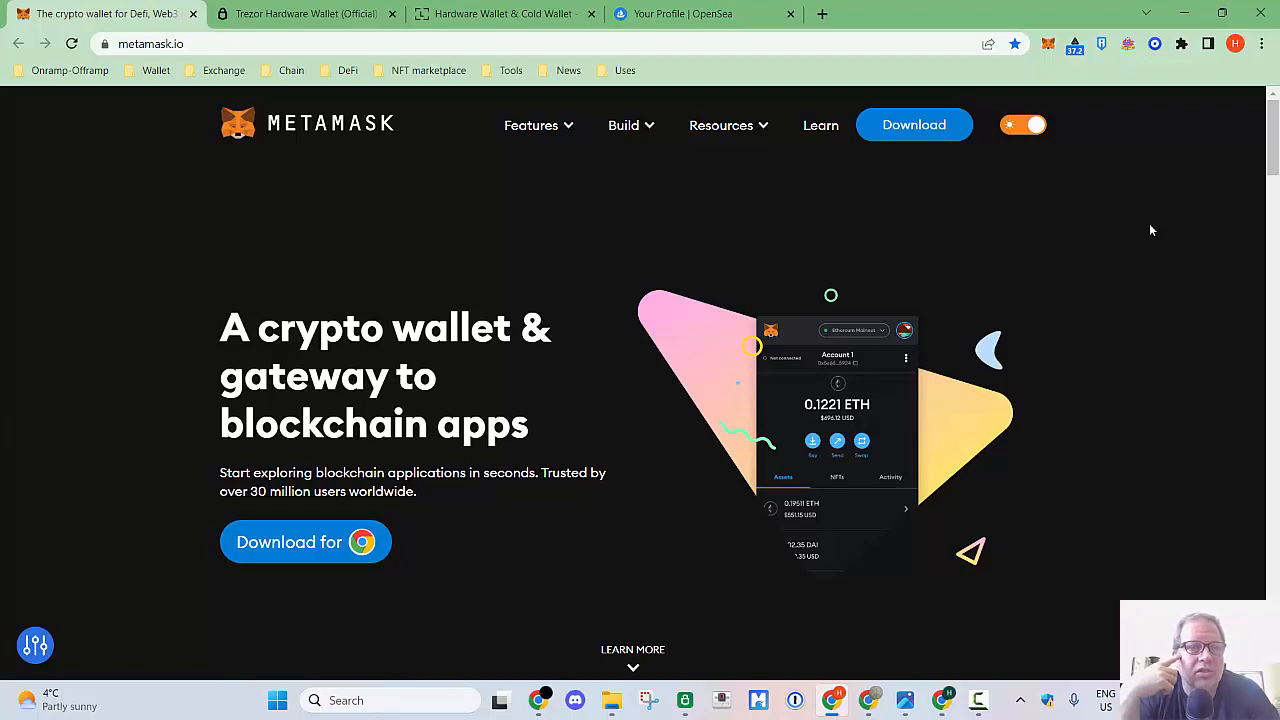
{"action": "mouse_move", "coordinate": [372, 236]}
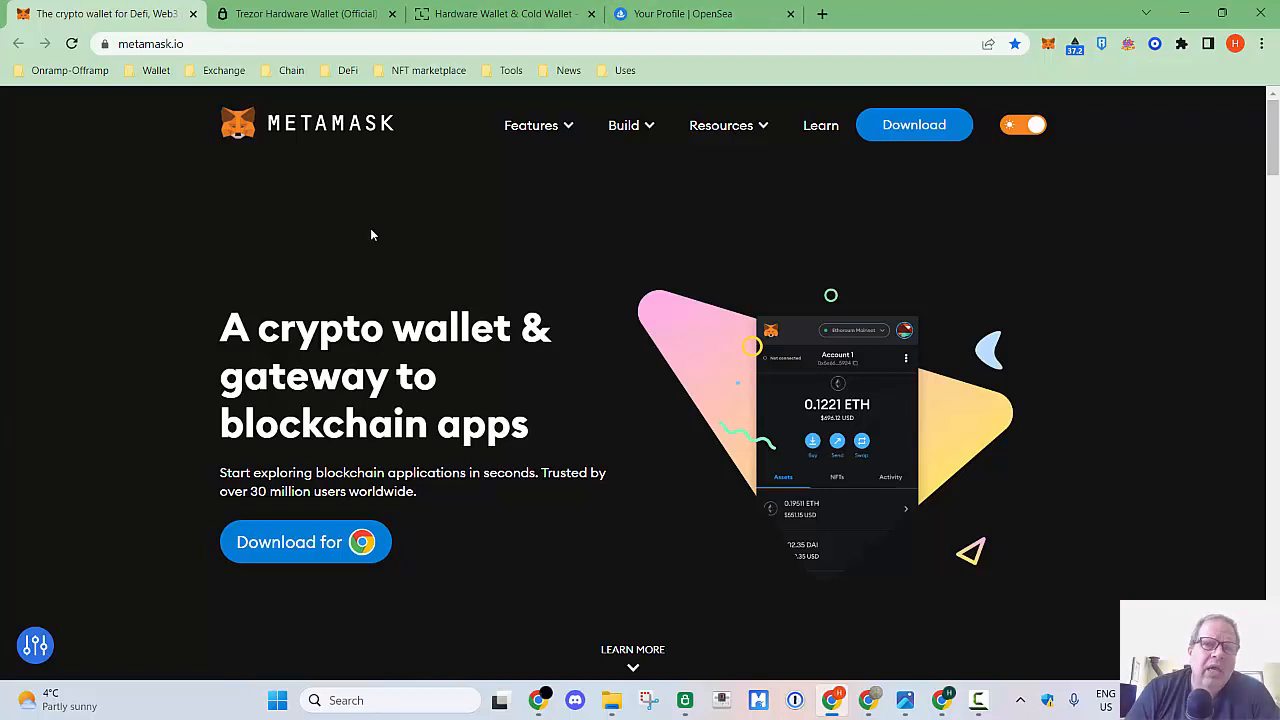
{"action": "mouse_move", "coordinate": [404, 296]}
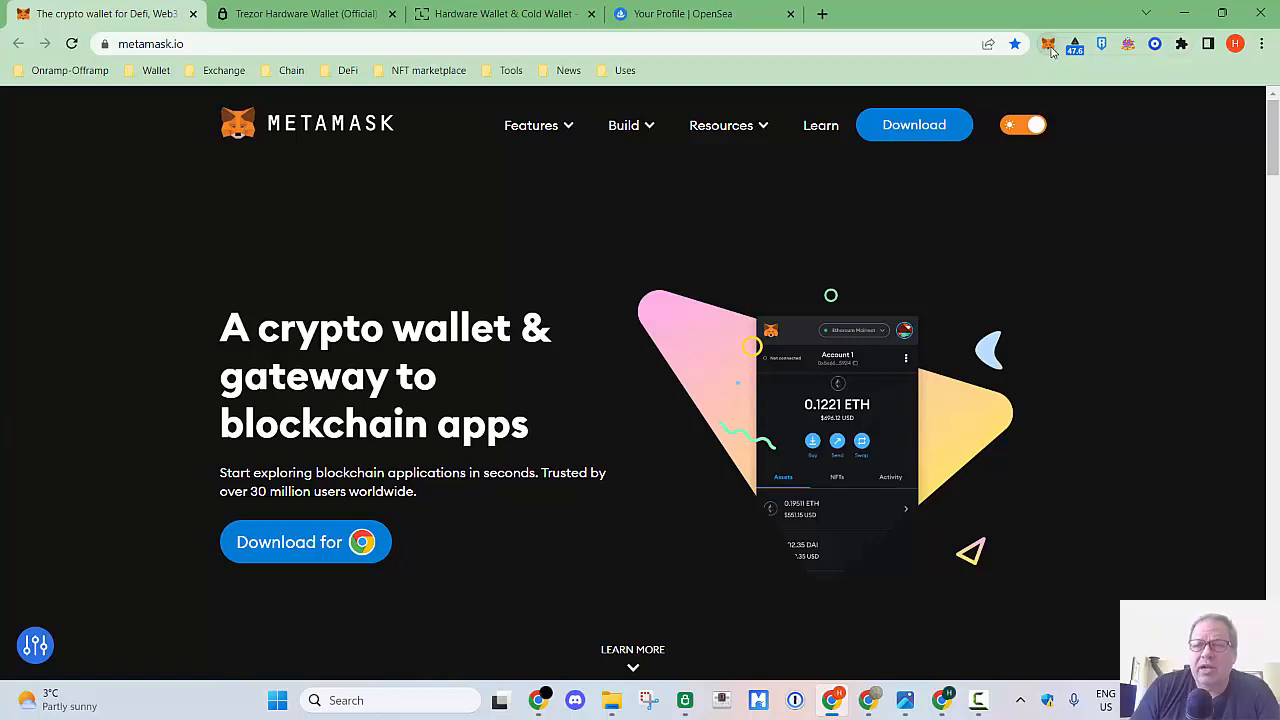
{"action": "left_click", "coordinate": [1048, 44]}
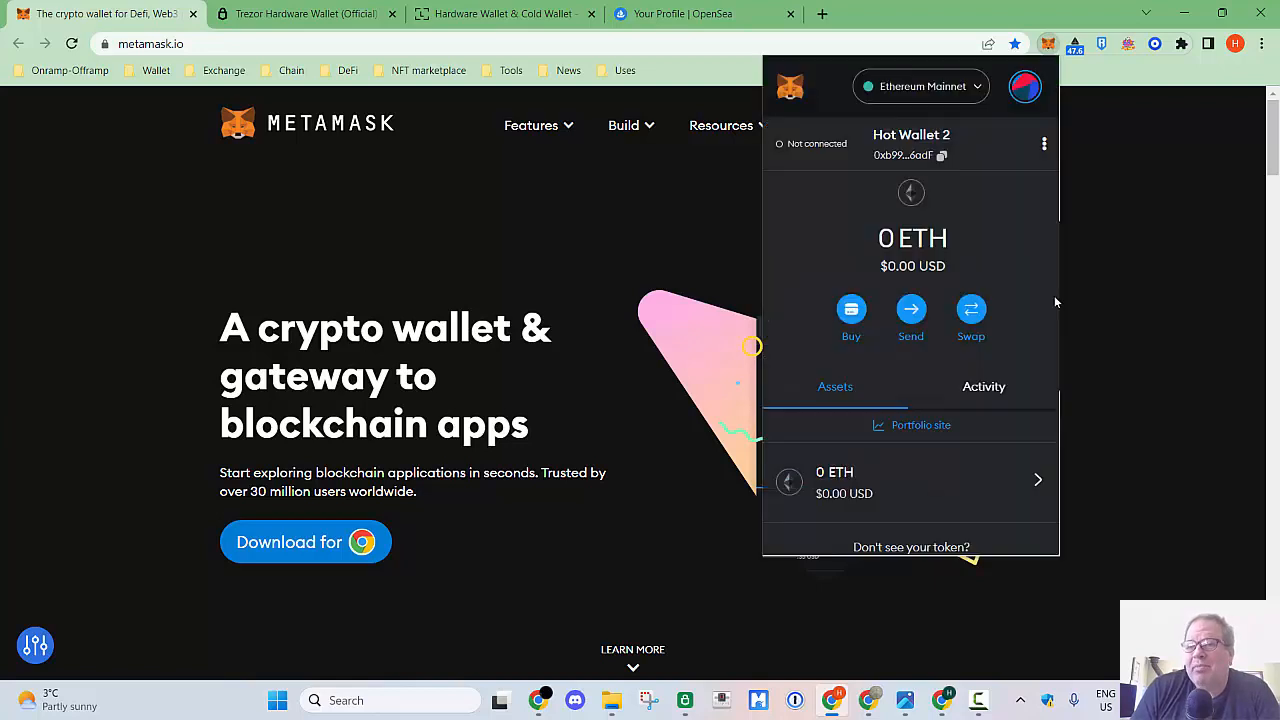
{"action": "mouse_move", "coordinate": [910, 104]}
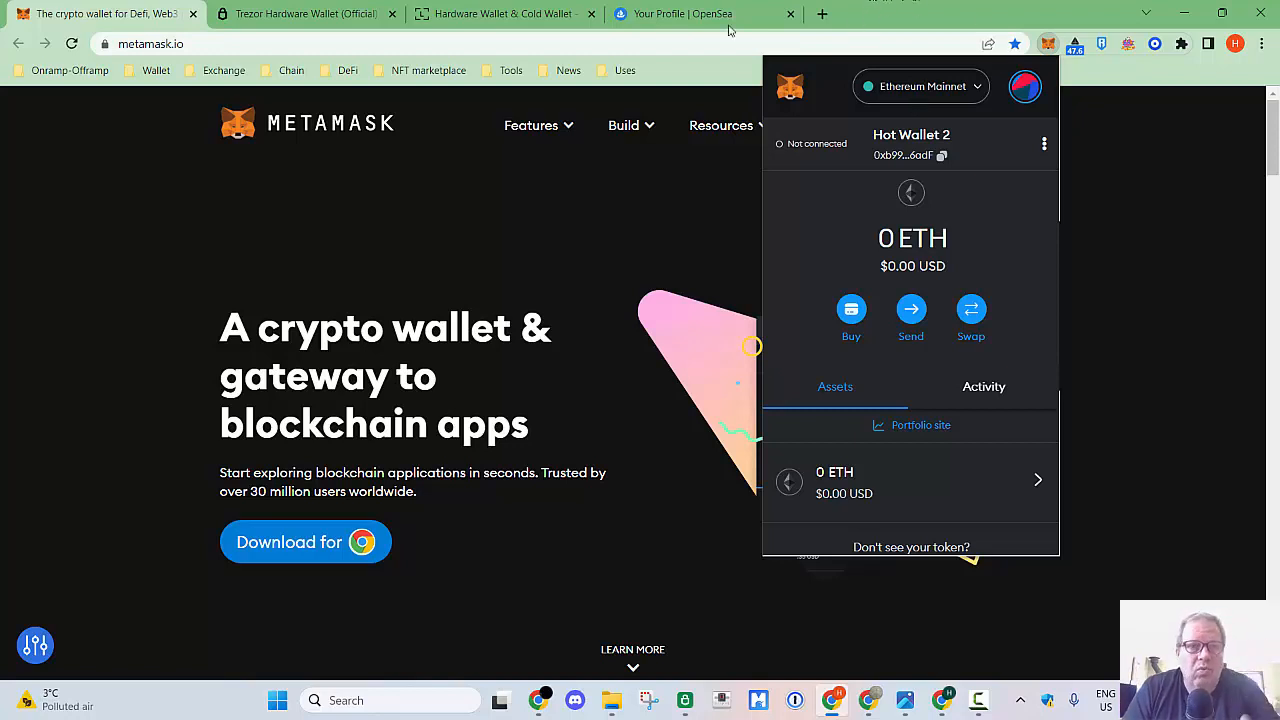
{"action": "mouse_move", "coordinate": [952, 98]}
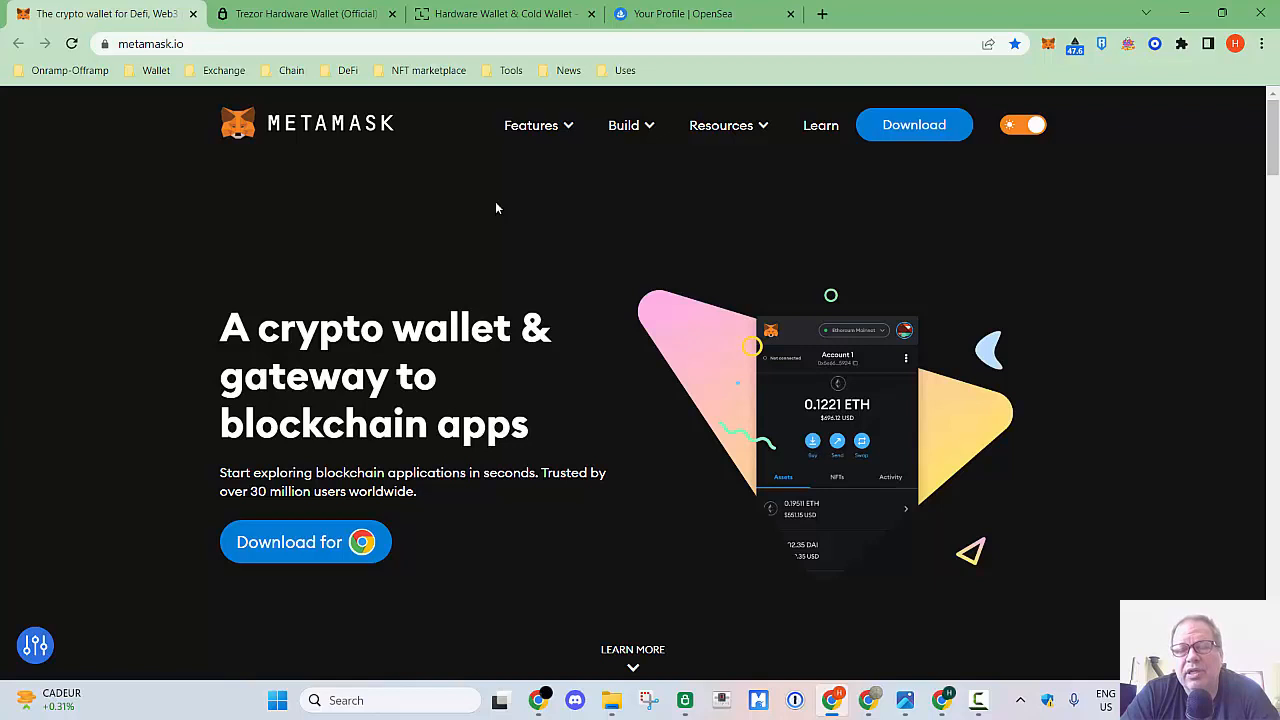
{"action": "mouse_move", "coordinate": [448, 240]}
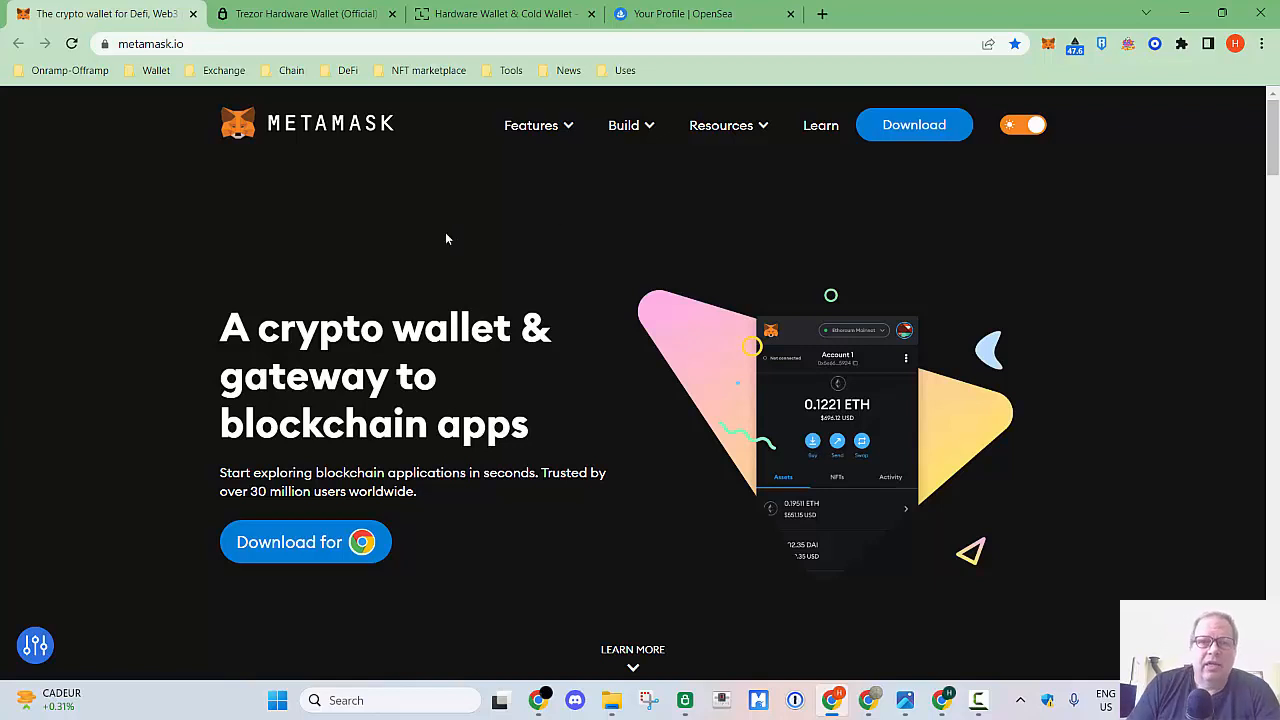
{"action": "mouse_move", "coordinate": [1036, 204]}
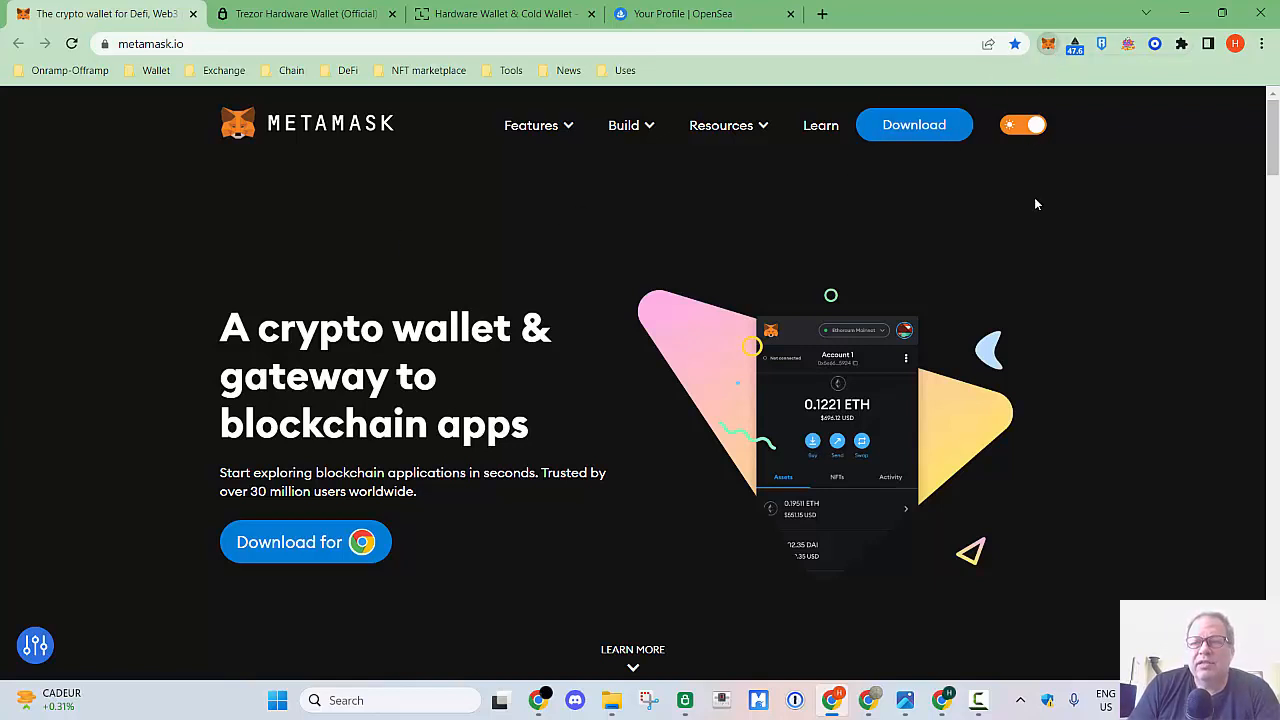
Reopen the MetaMask popup and copy Hot Wallet 2's account address, 0 ETH balance showing
{"action": "left_click", "coordinate": [1048, 44]}
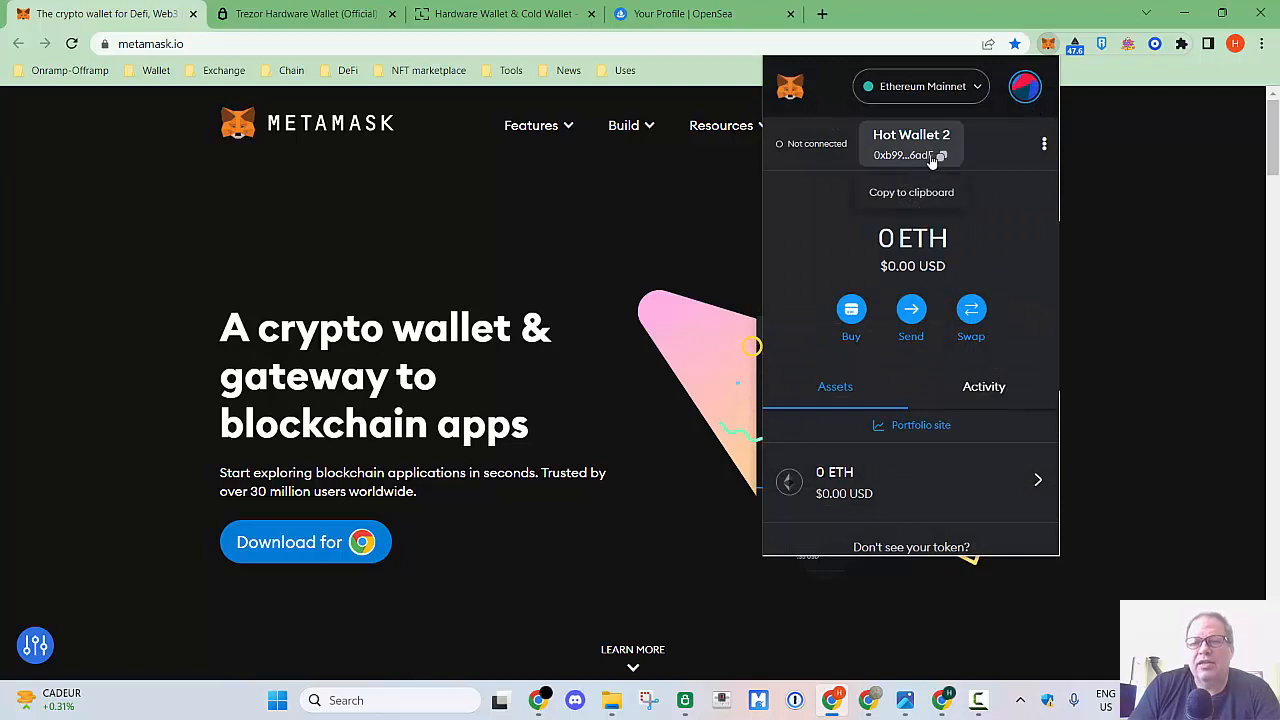
{"action": "left_click", "coordinate": [912, 156]}
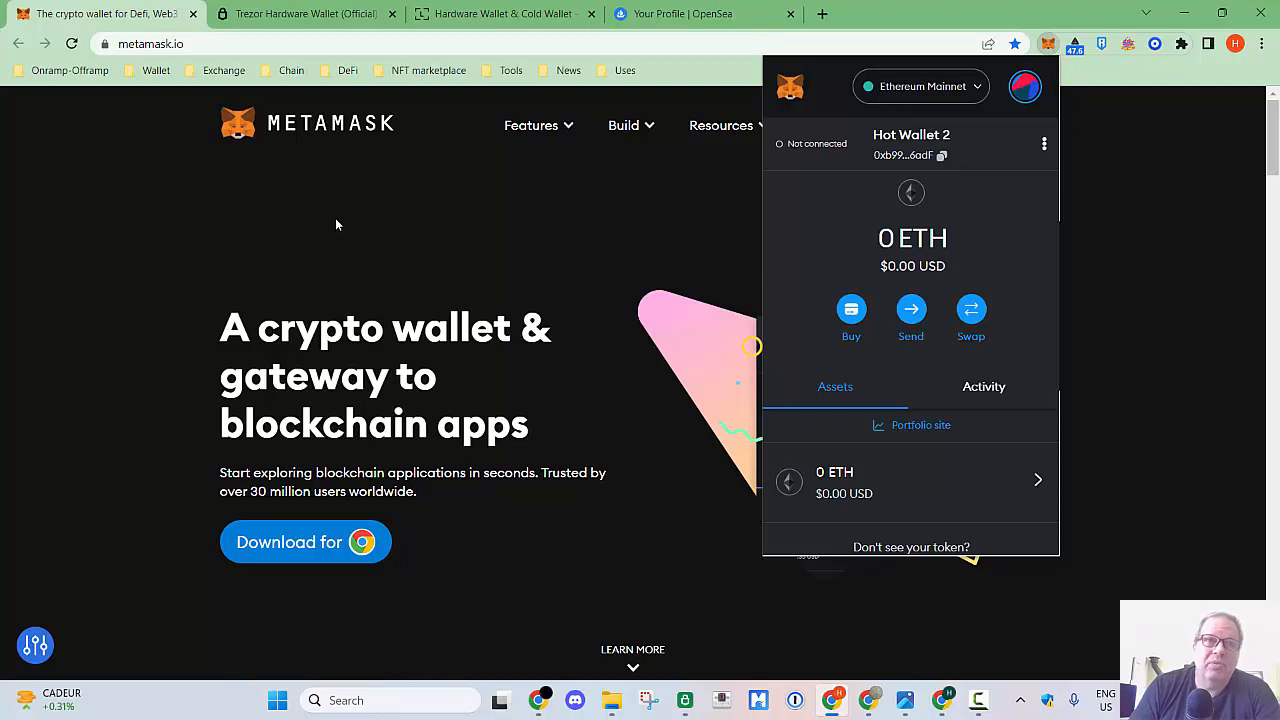
{"action": "mouse_move", "coordinate": [384, 222]}
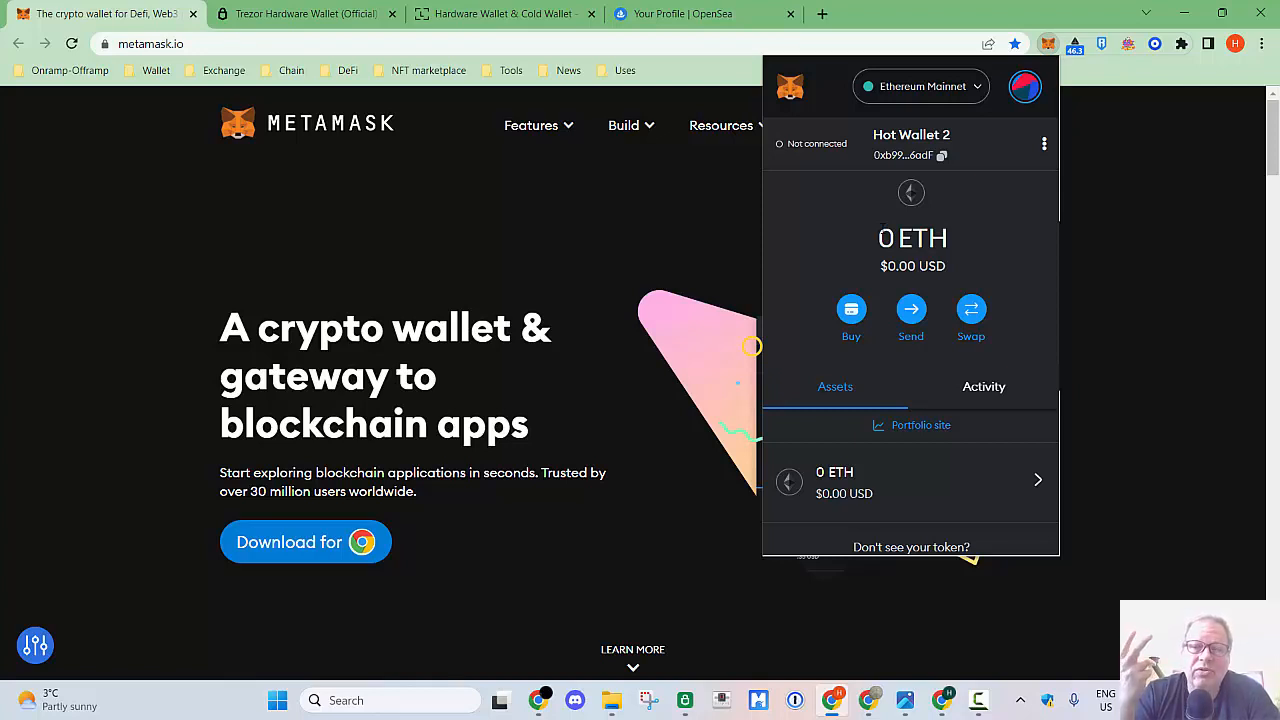
{"action": "left_click", "coordinate": [304, 14]}
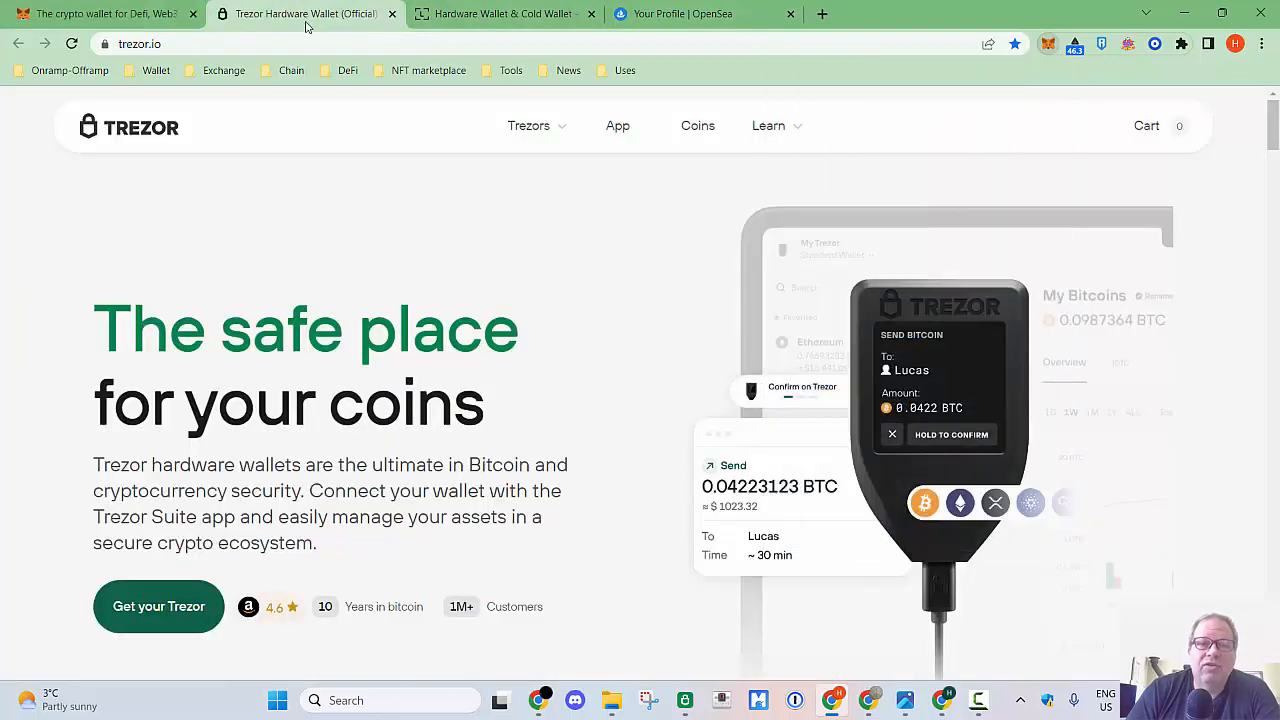
{"action": "left_click", "coordinate": [500, 14]}
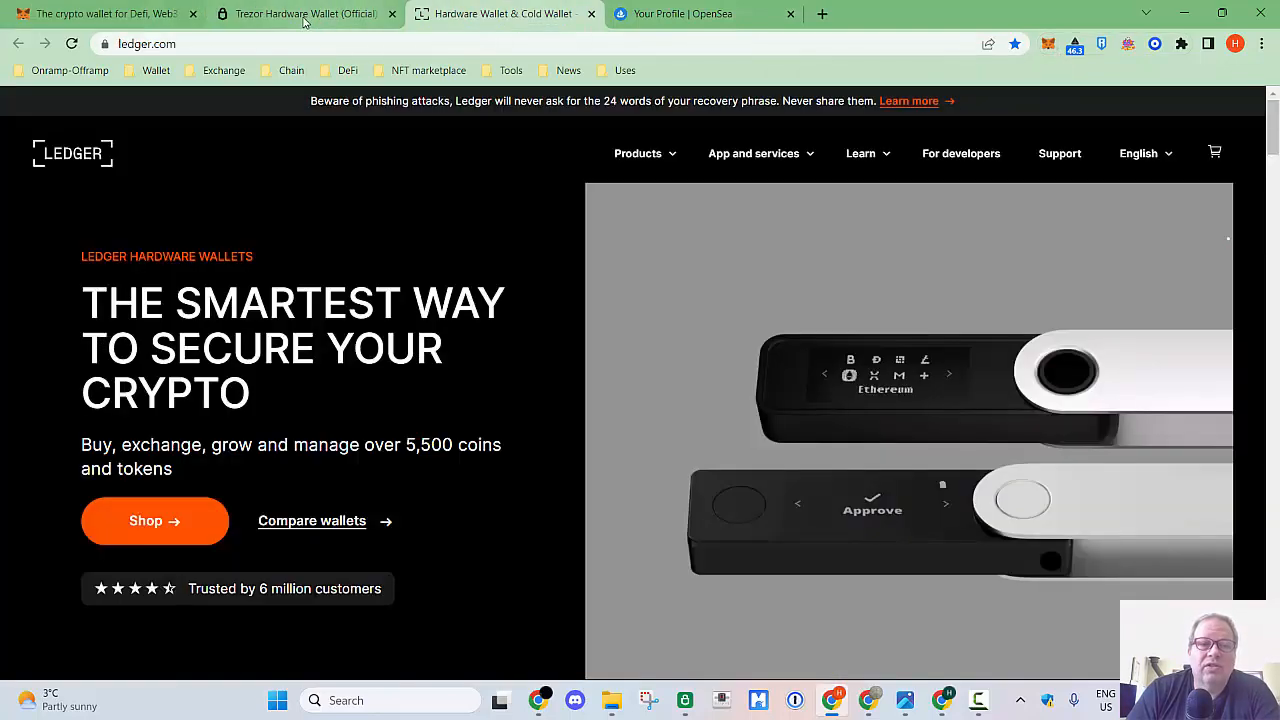
{"action": "left_click", "coordinate": [304, 14]}
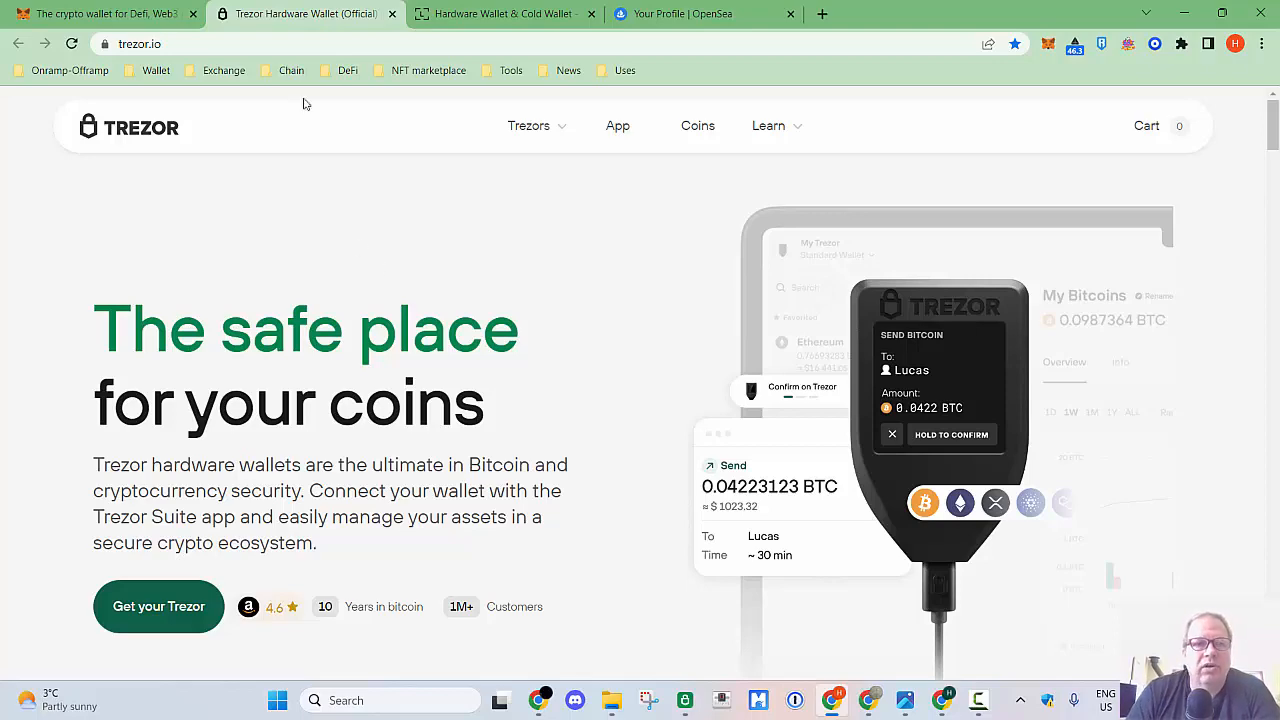
{"action": "left_click", "coordinate": [504, 12]}
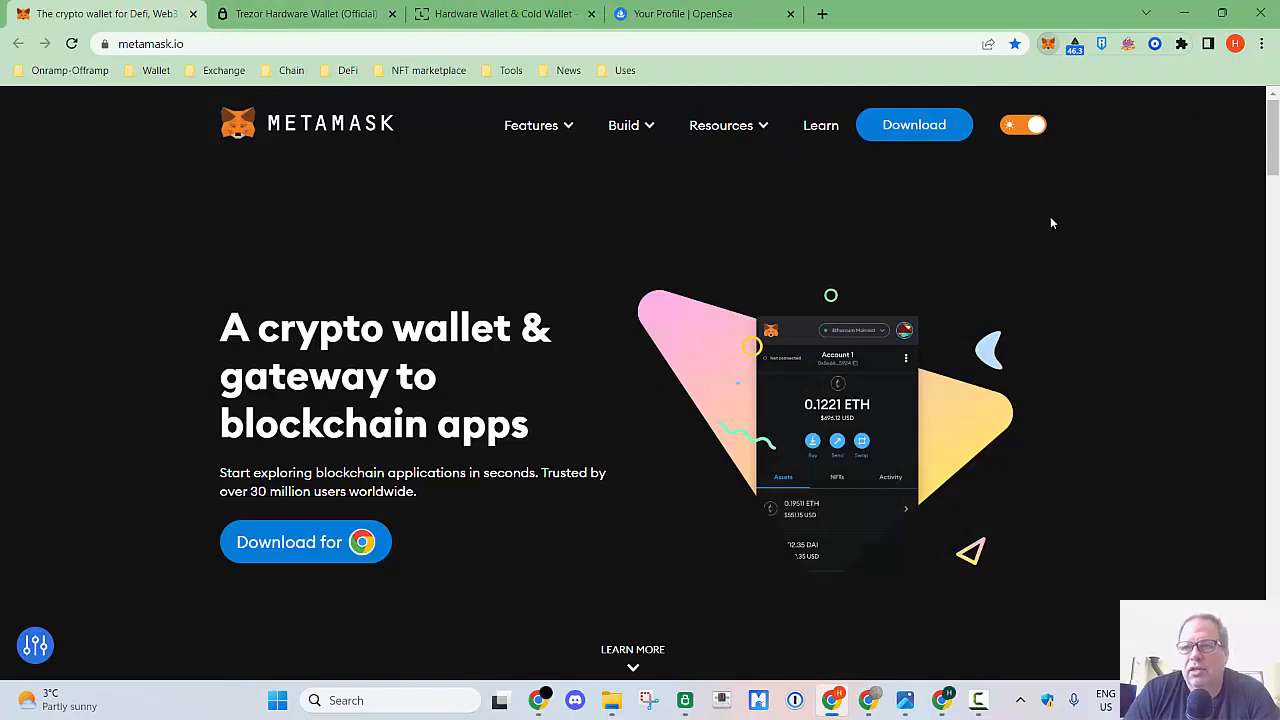
{"action": "mouse_move", "coordinate": [660, 198]}
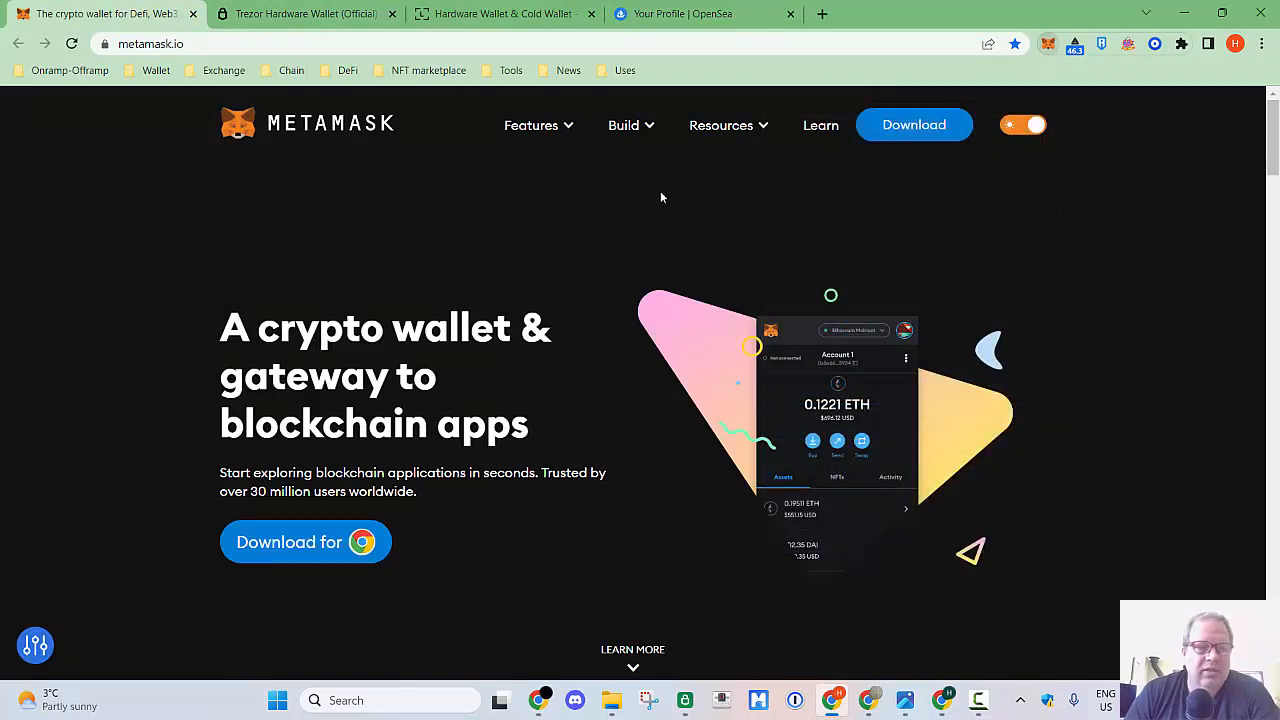